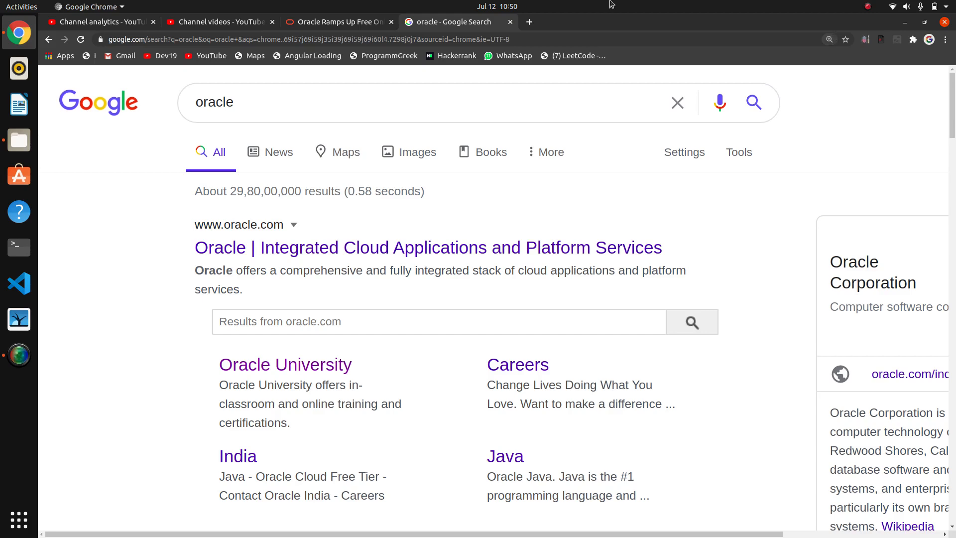
Review the Oracle blog post's three steps and six learning-path links for free OCI certifications
left_click(338, 20)
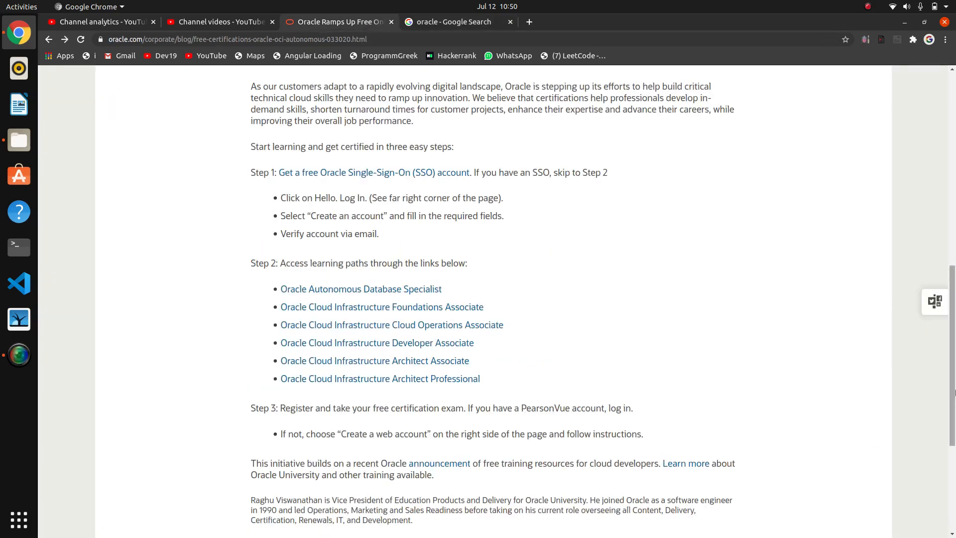
scroll("up", 3)
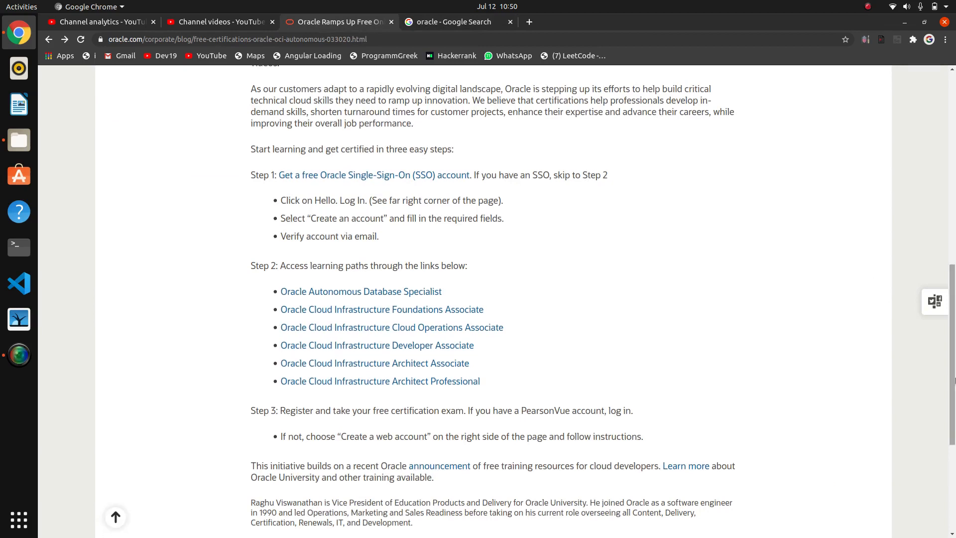
mouse_move(595, 404)
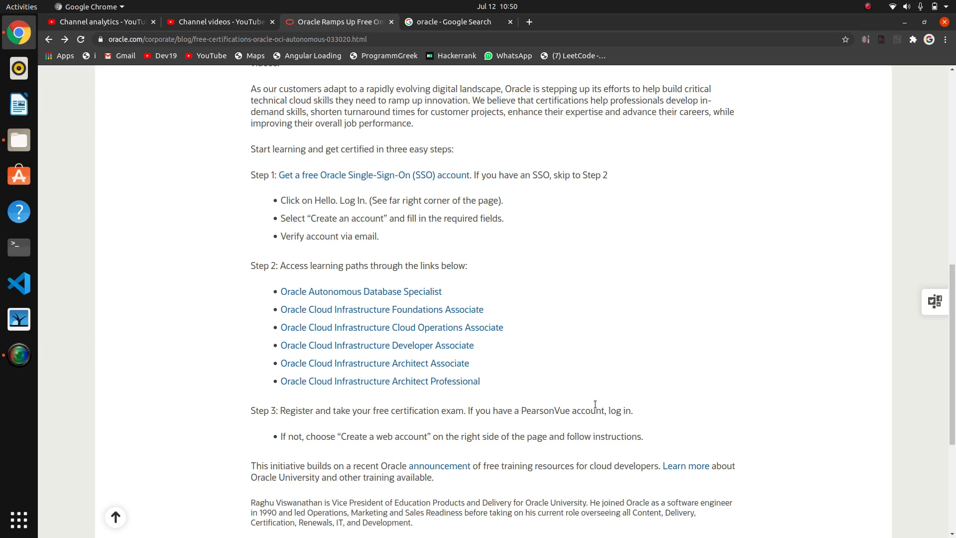
mouse_move(373, 311)
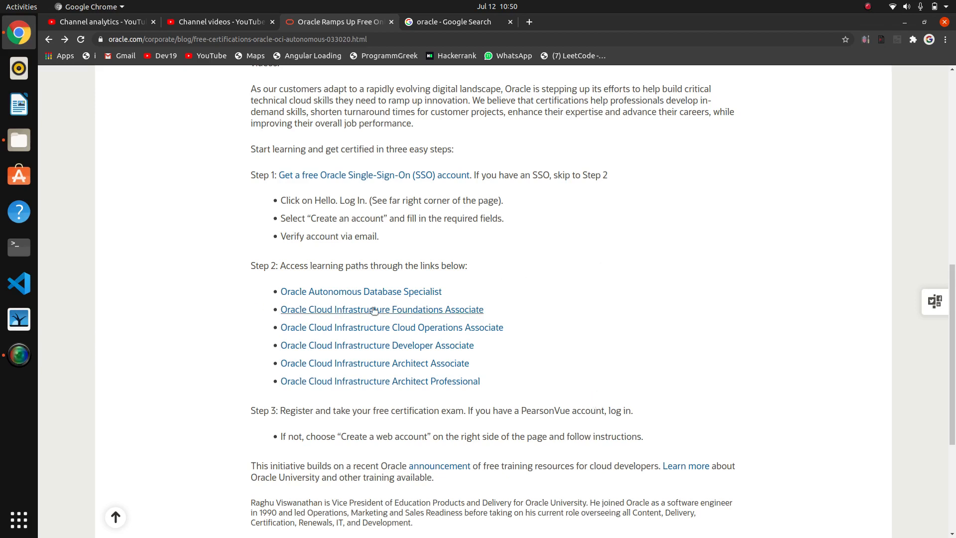
mouse_move(406, 296)
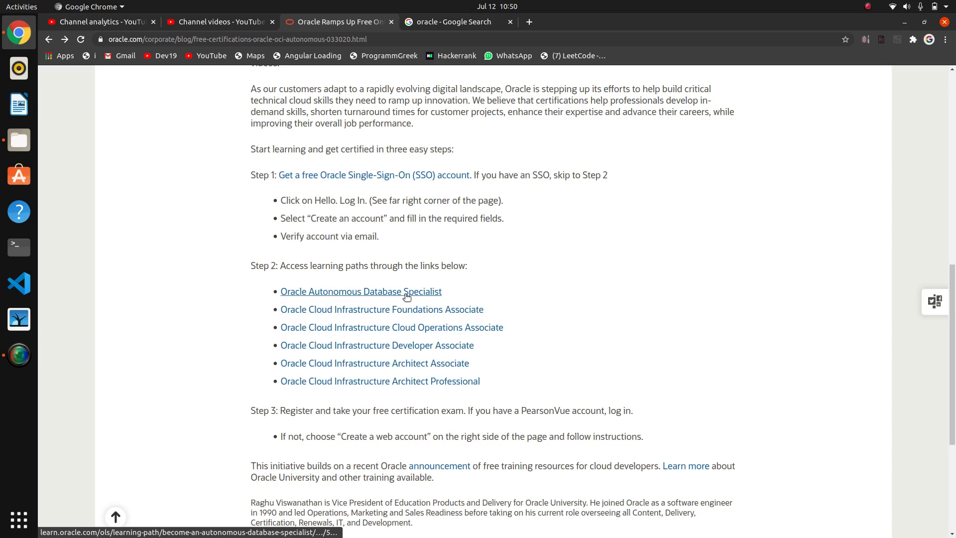
mouse_move(428, 389)
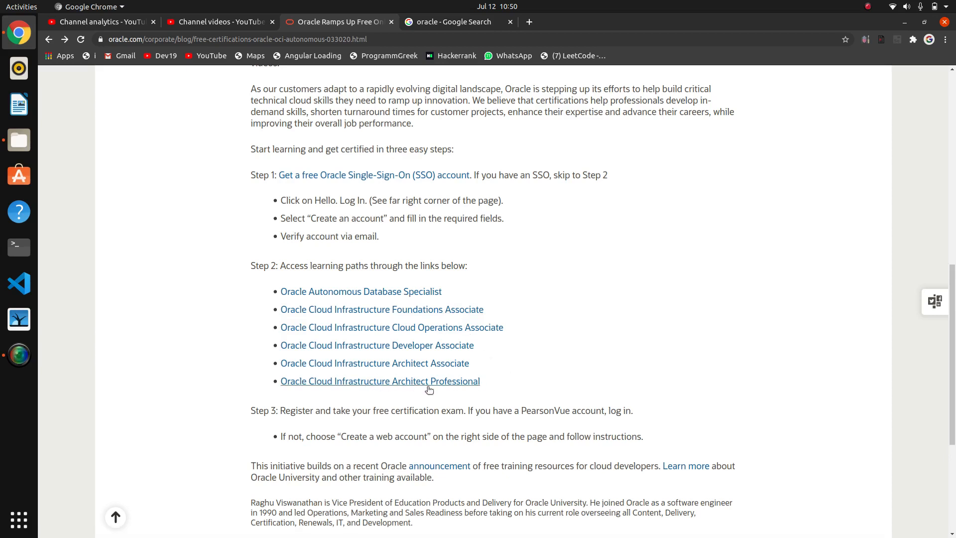
mouse_move(452, 396)
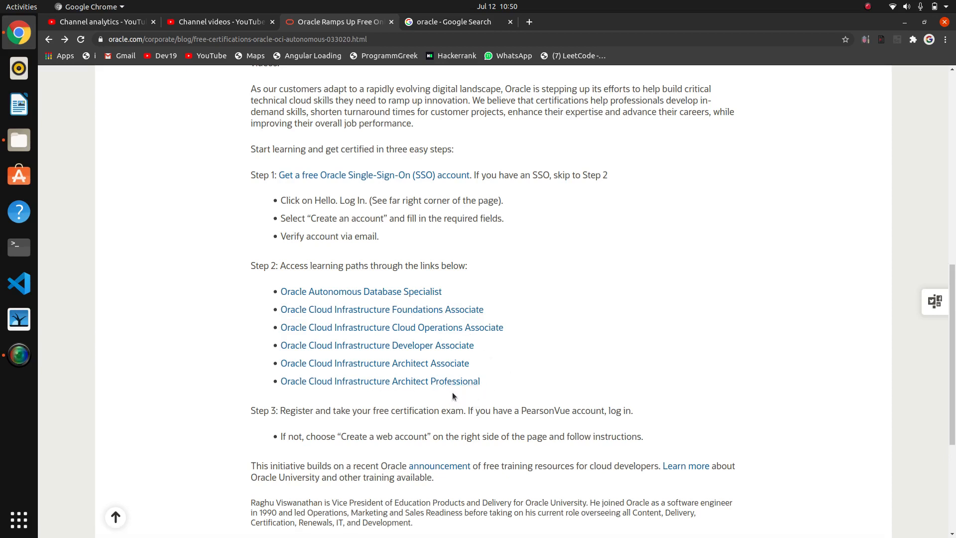
scroll("down", 3)
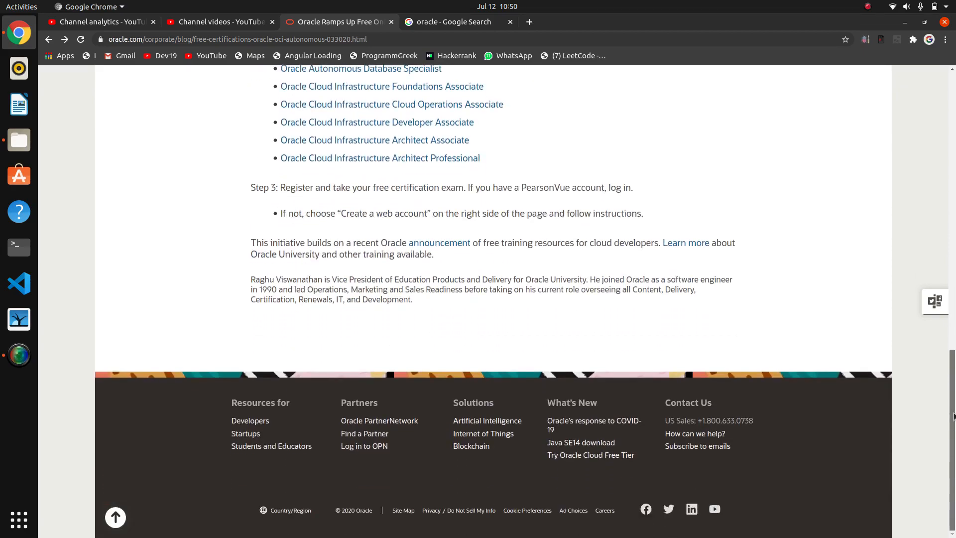
scroll("up", 3)
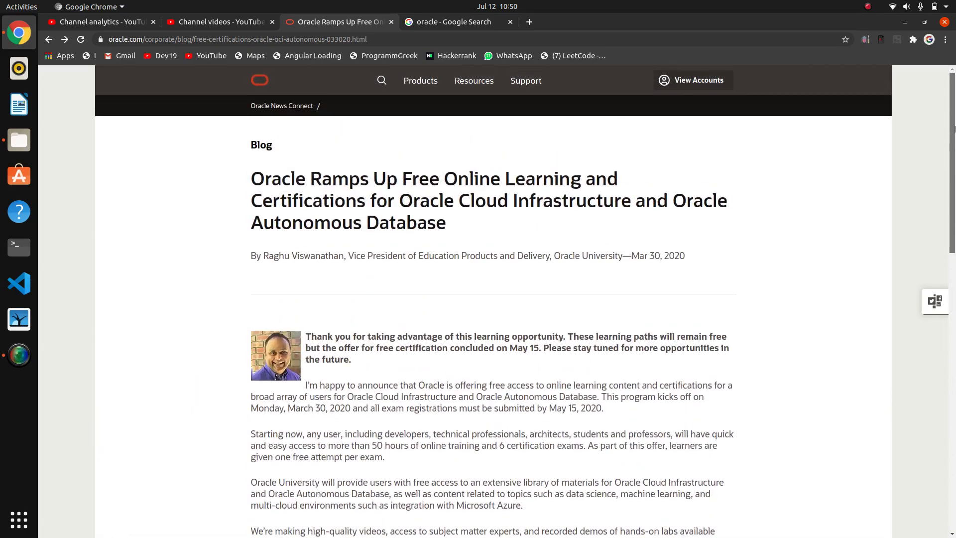
scroll("down", 3)
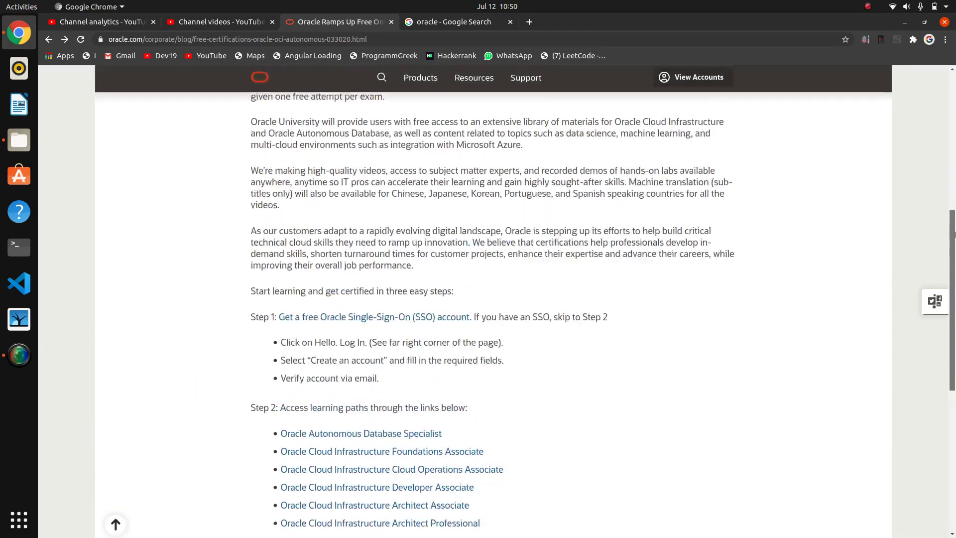
scroll("down", 3)
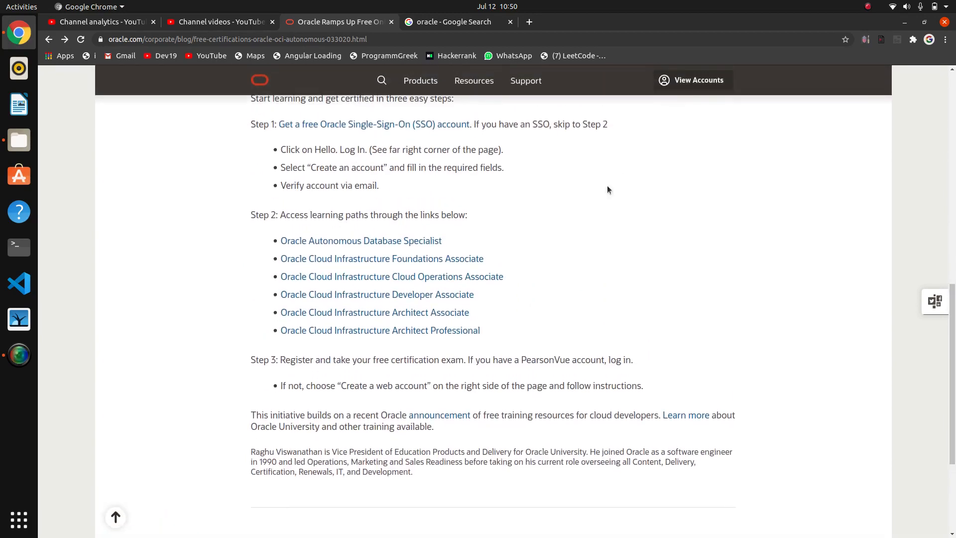
Follow the Step 1 SSO link and choose Create an account under Hello, Log In
left_click(374, 123)
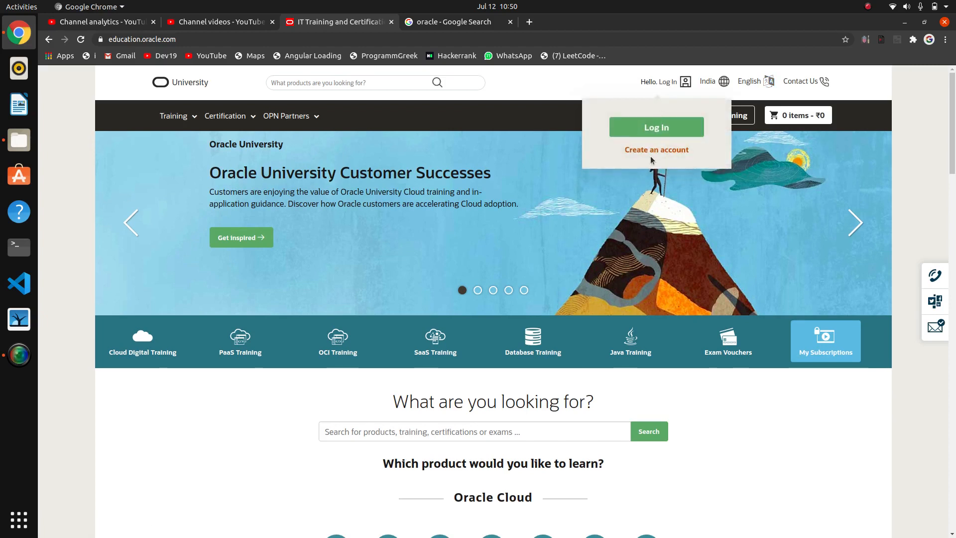
left_click(656, 149)
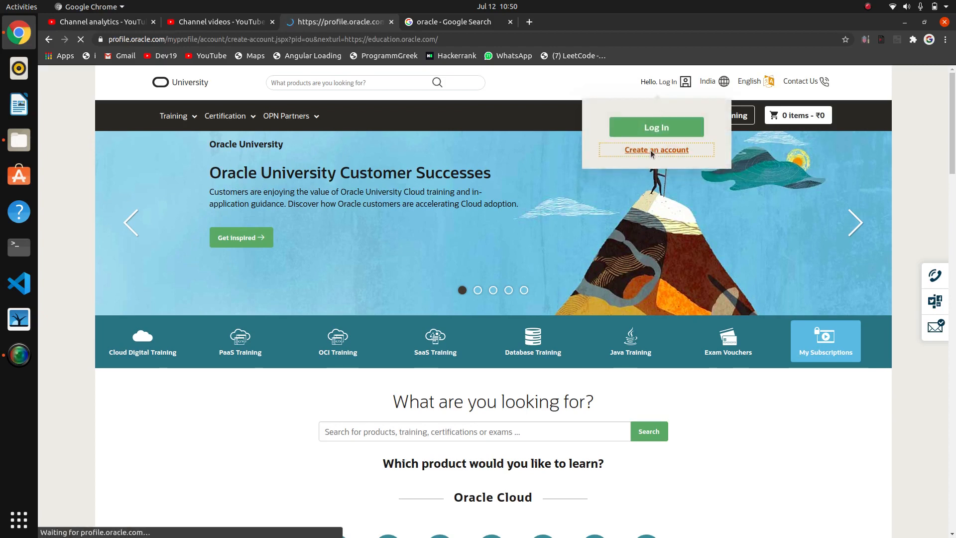
left_click(656, 150)
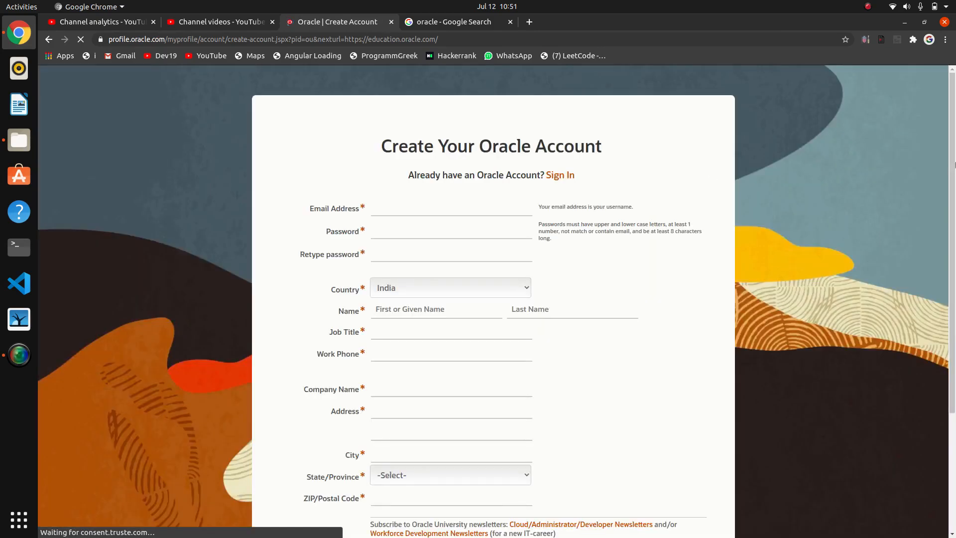
Complete the sign-up fields with Student as job title and submit Create Account, reaching Check Your Email
scroll("down", 3)
type("413002")
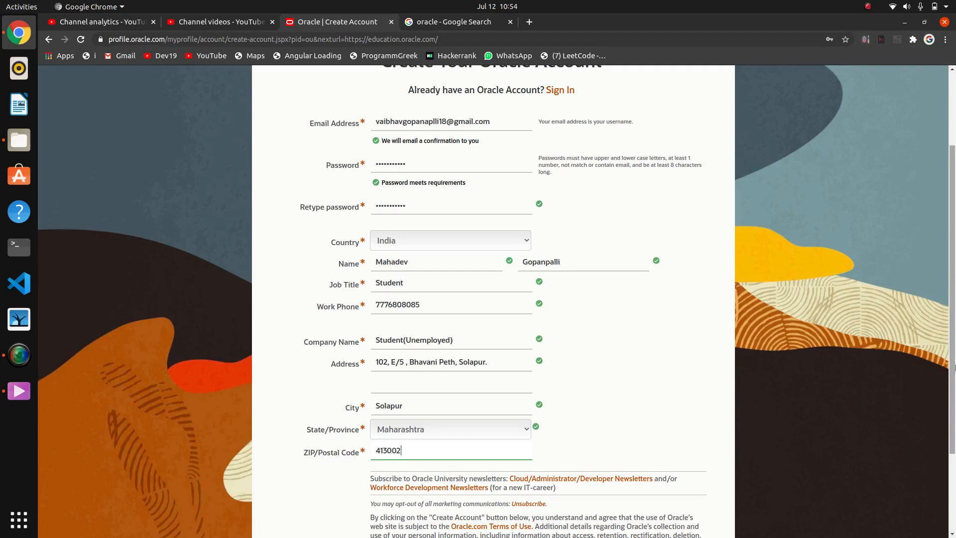
scroll("down", 3)
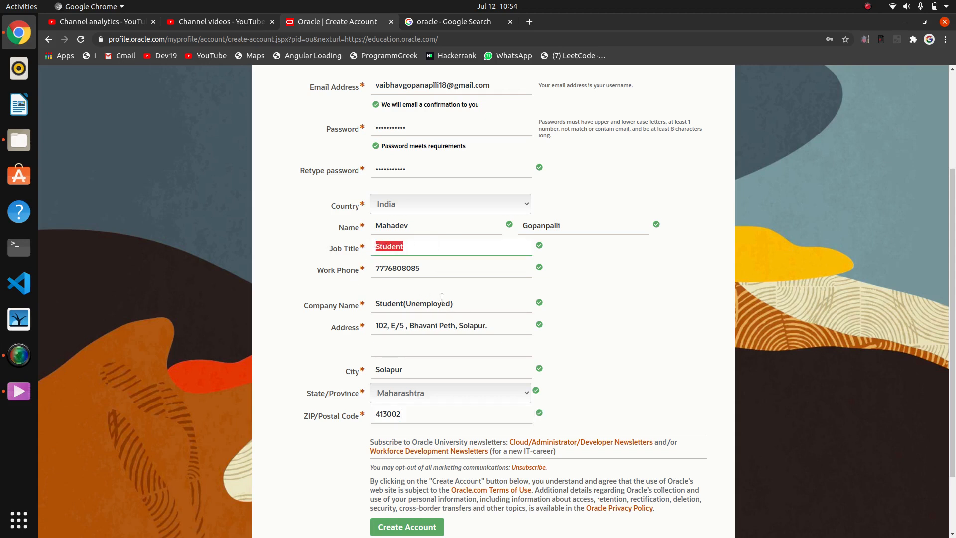
double_click(413, 303)
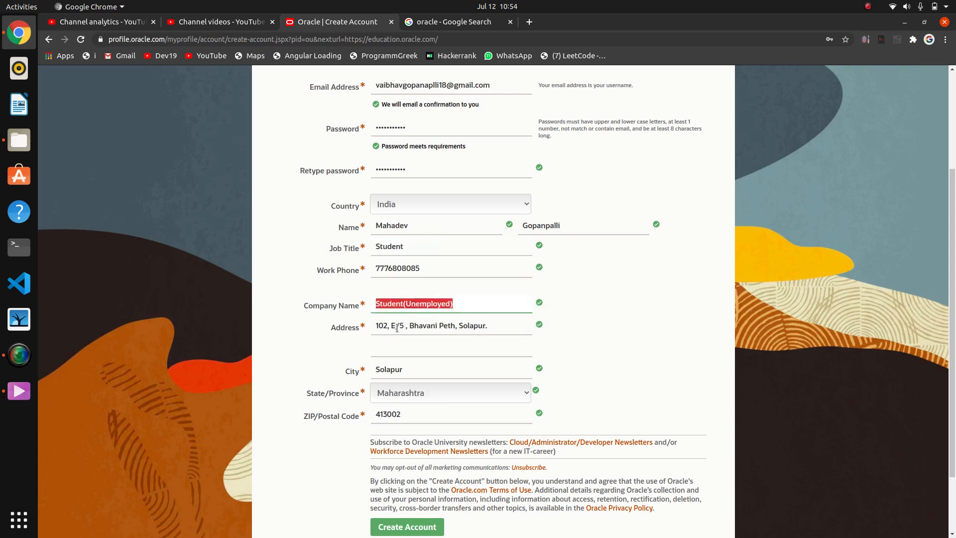
scroll("down", 3)
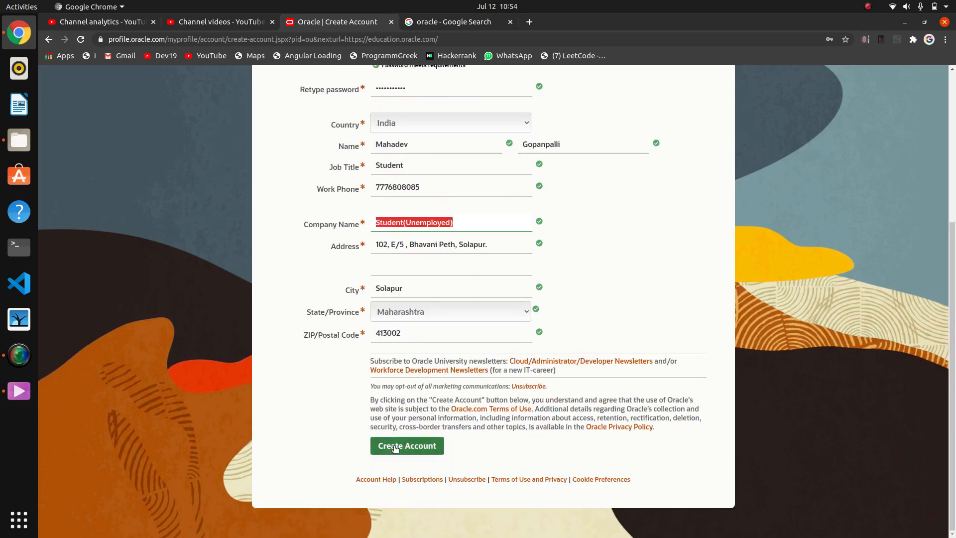
left_click(406, 445)
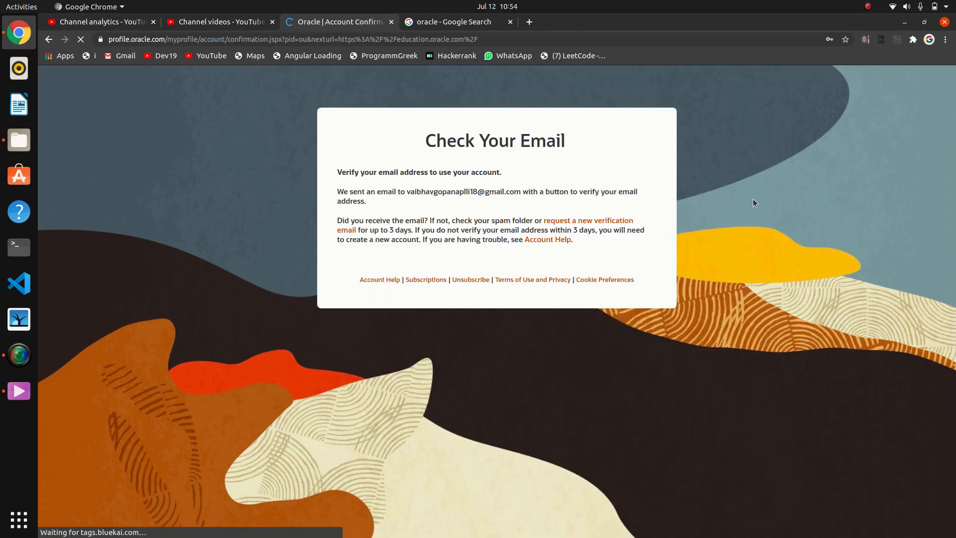
Bring up Gmail in a new tab with the 'Your Oracle Account - Verify Your Email Address' message
left_click(528, 21)
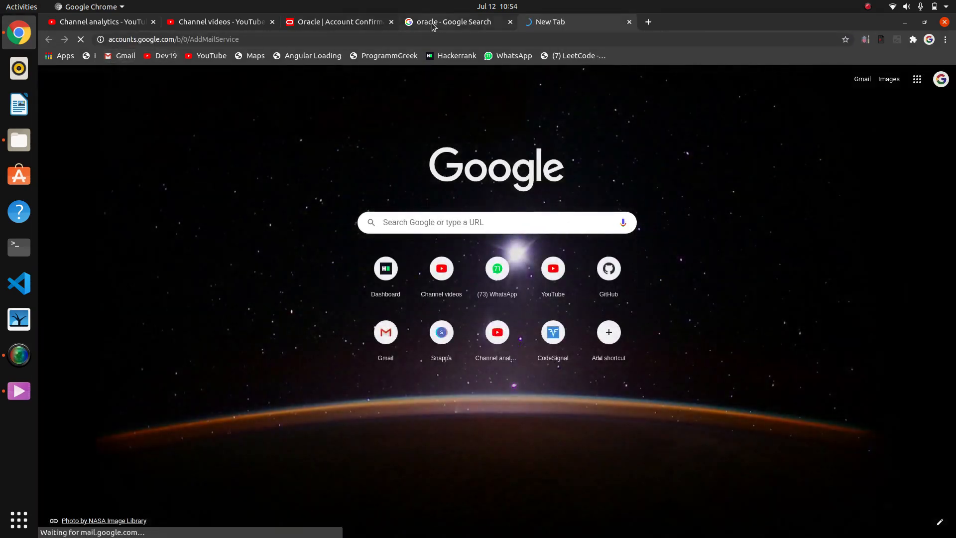
left_click(338, 20)
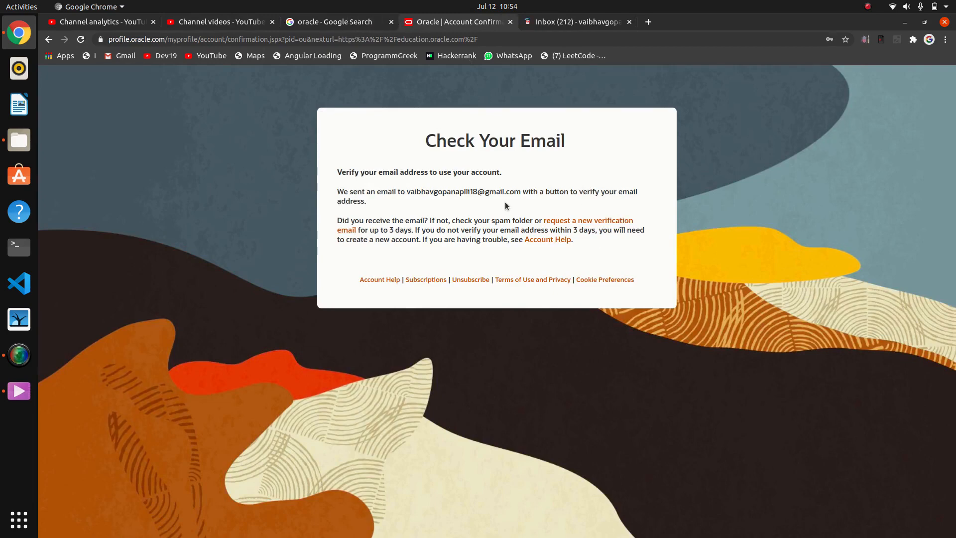
left_click(577, 21)
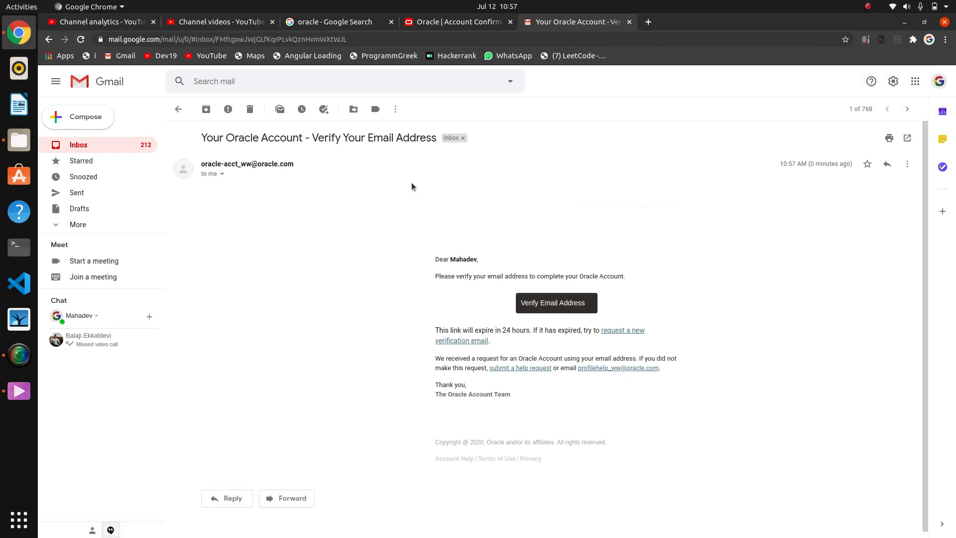
Verify the email address and continue from 'Success. Your account is ready to use' to Oracle University
left_click(556, 303)
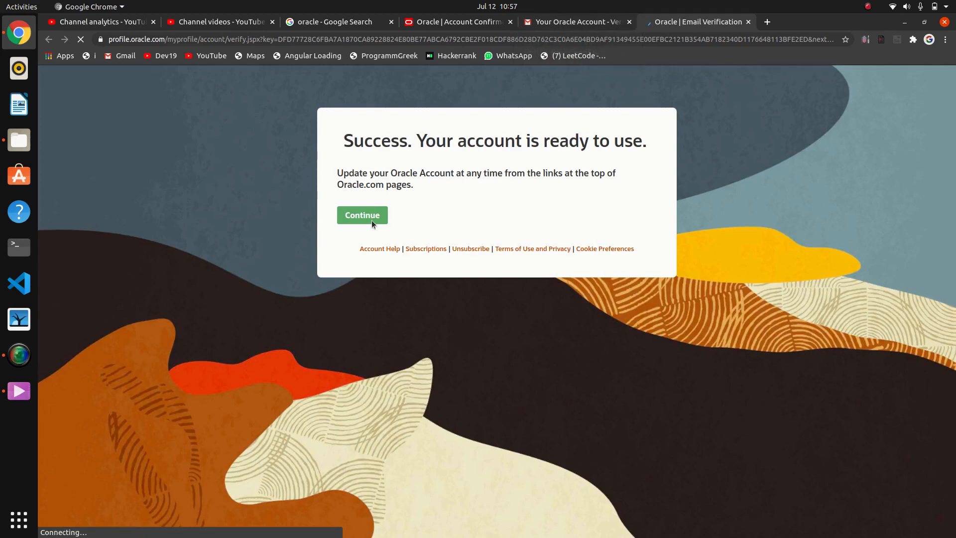
left_click(362, 215)
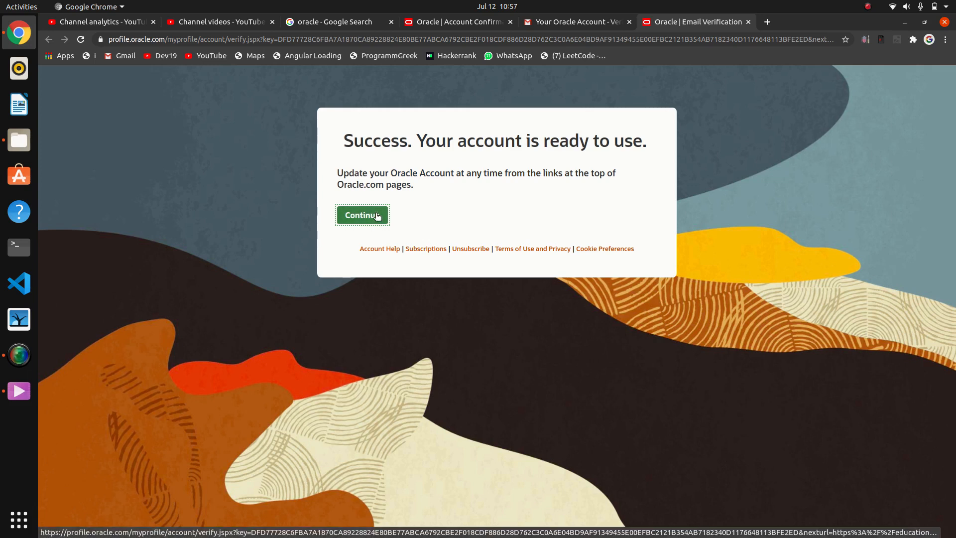
left_click(363, 215)
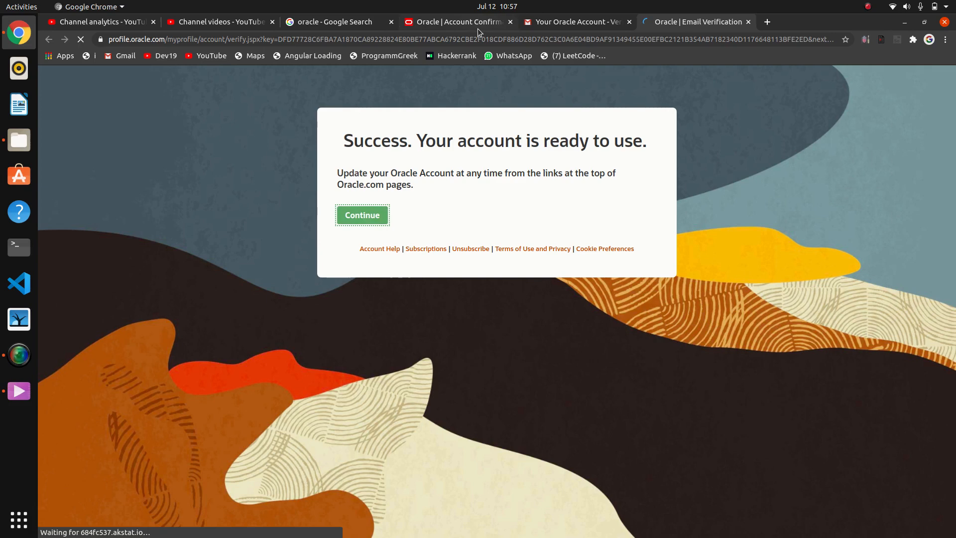
left_click(362, 215)
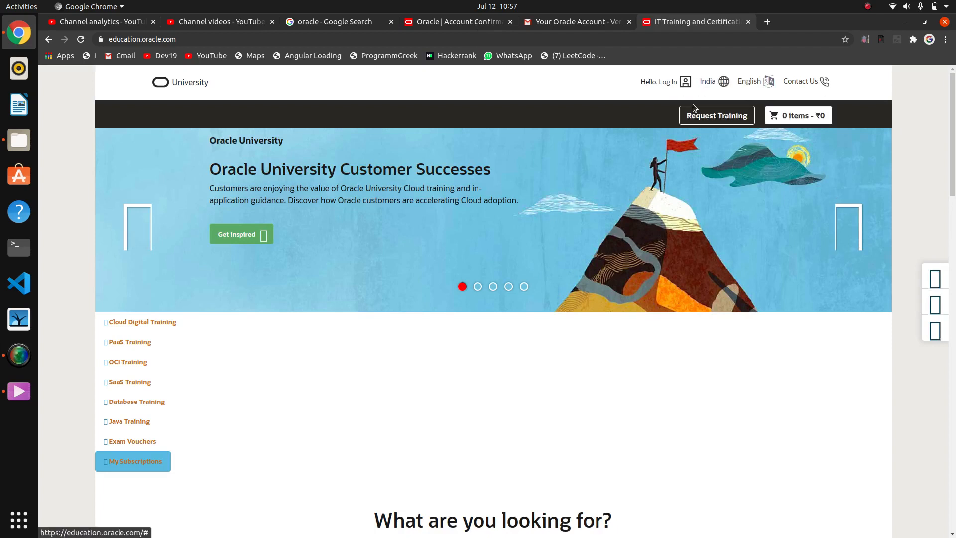
Reach the Oracle account sign-in page via Hello, Log In
left_click(667, 81)
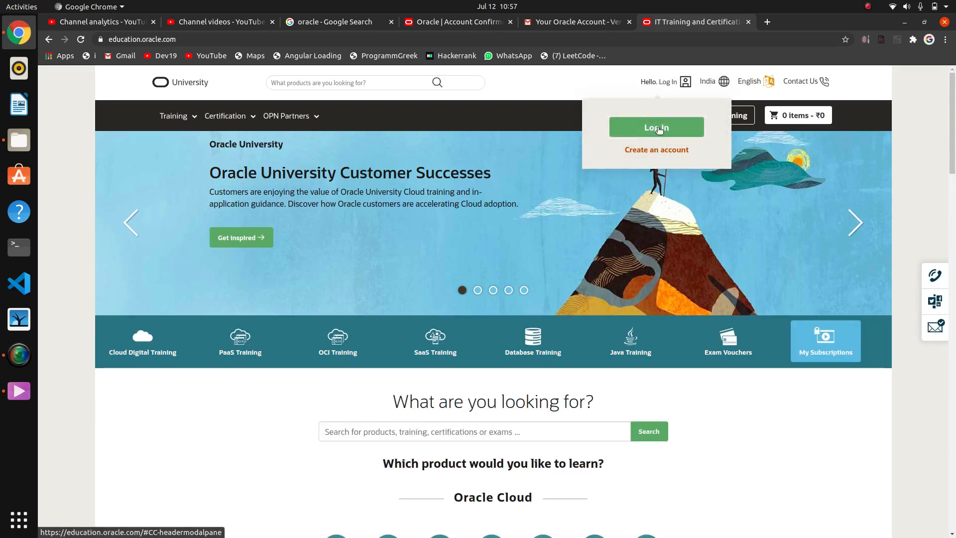
left_click(656, 127)
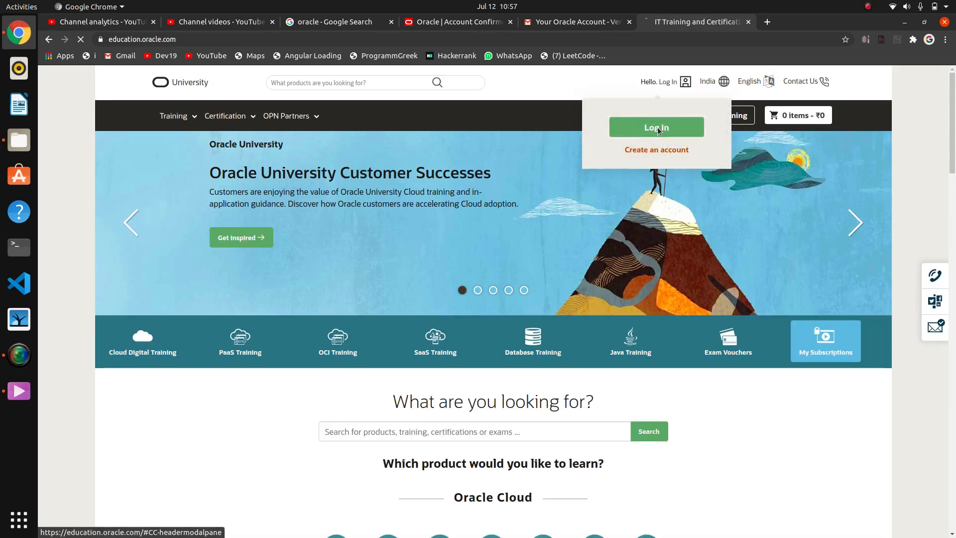
left_click(656, 128)
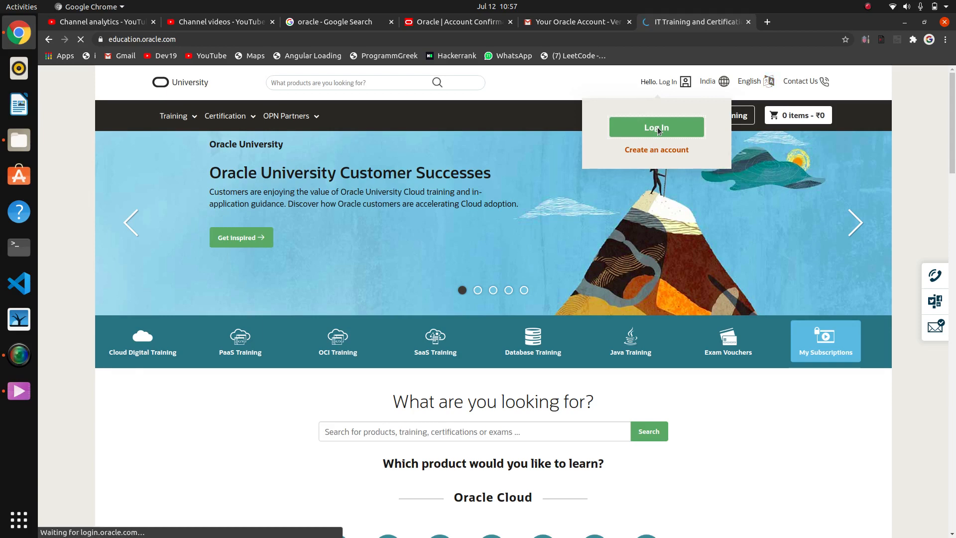
left_click(657, 126)
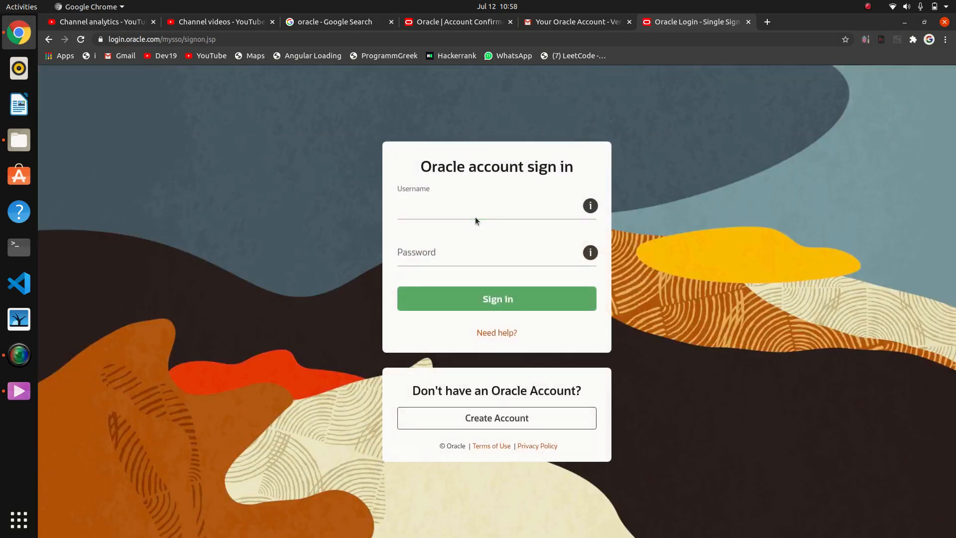
Enter the username and password and sign in so Oracle University greets the user by name
left_click(488, 210)
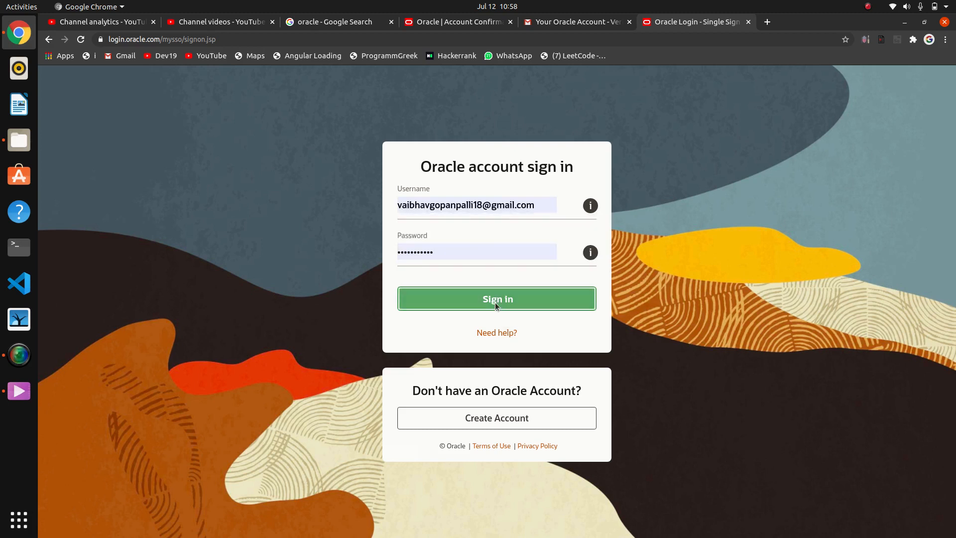
left_click(496, 299)
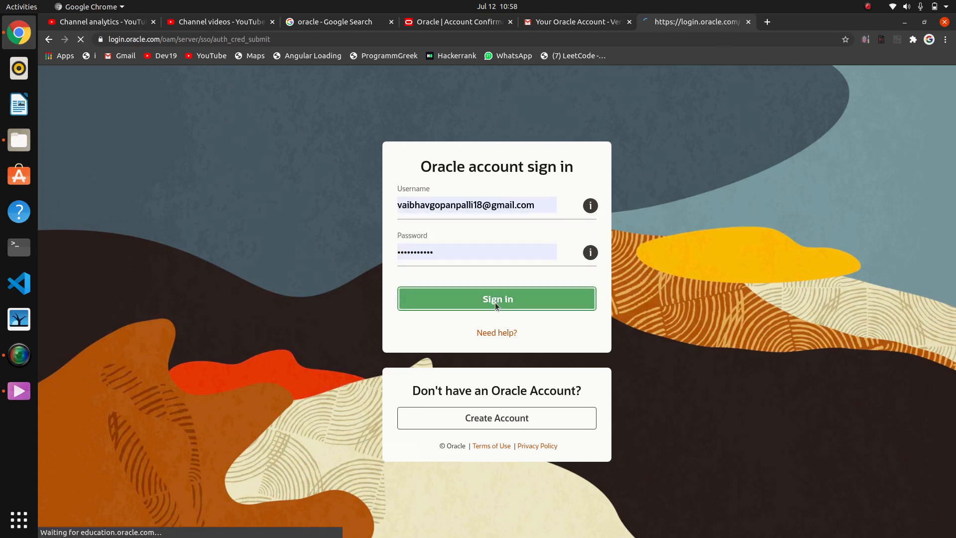
left_click(496, 299)
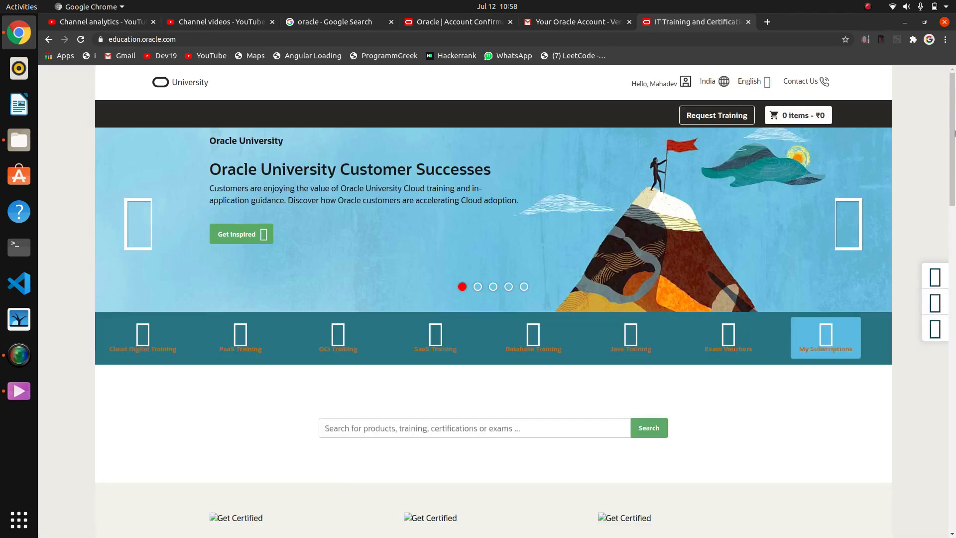
Return to the 'oracle - Google Search' tab and add 'free' to the query
scroll("down", 3)
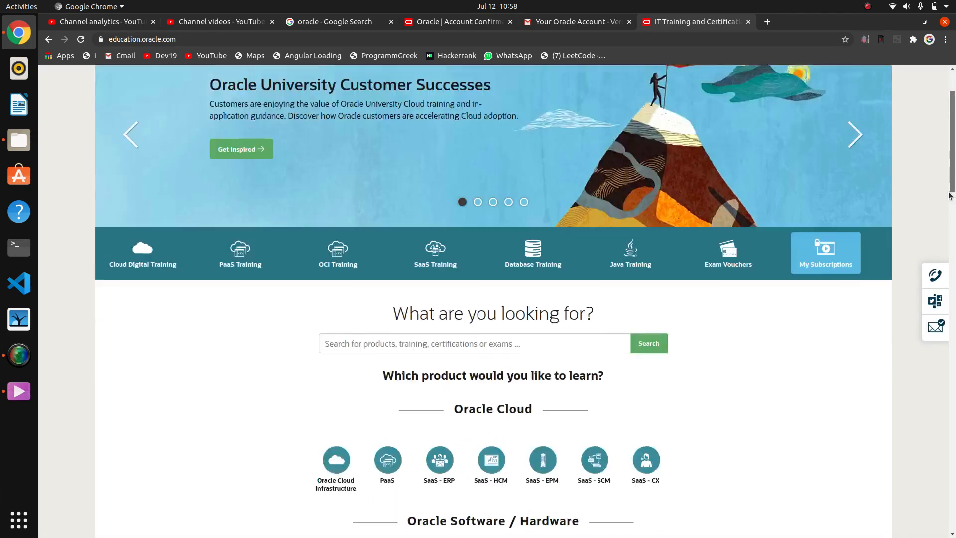
scroll("up", 3)
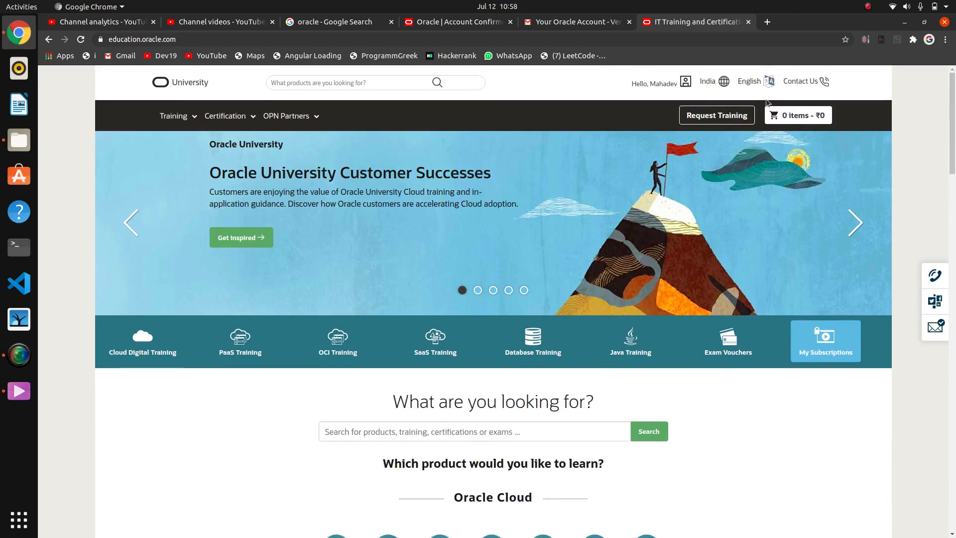
mouse_move(334, 21)
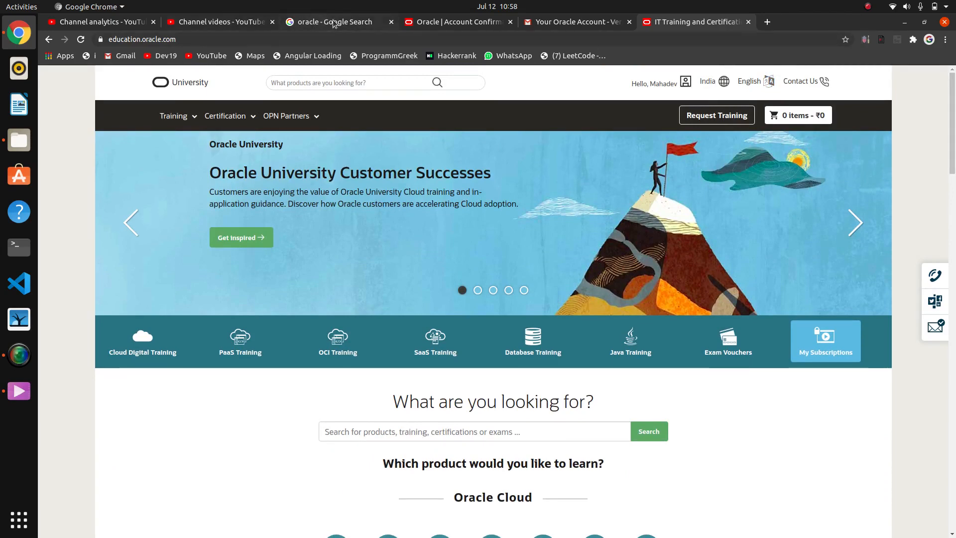
left_click(333, 22)
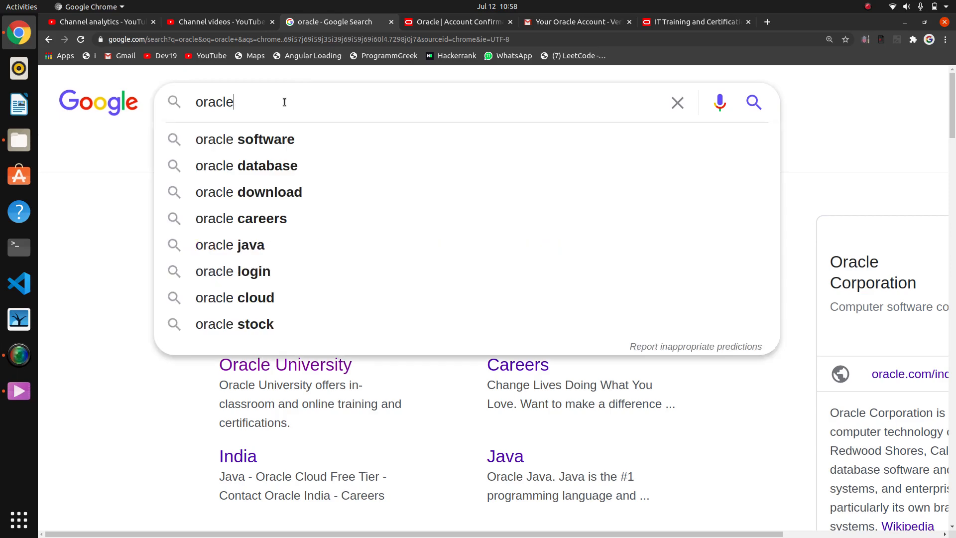
type("free courses")
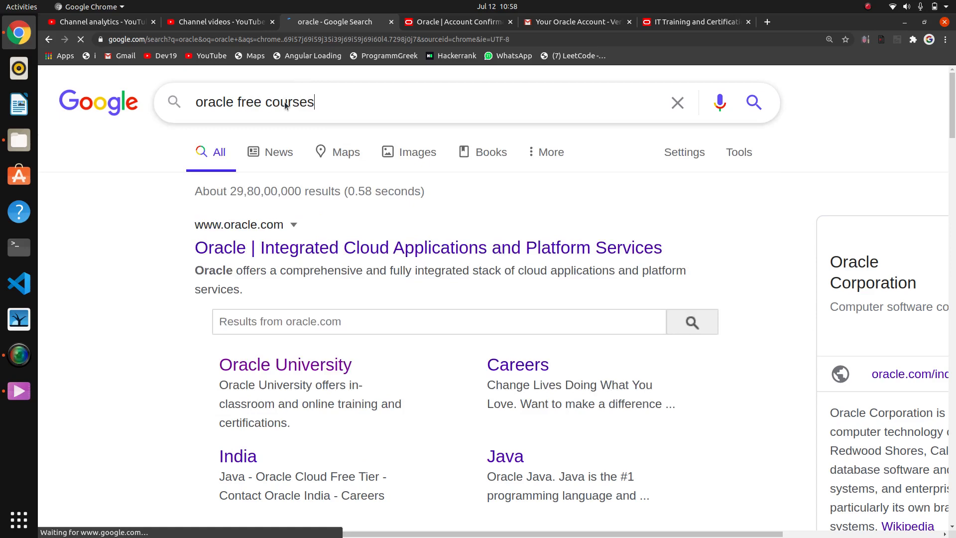
Search 'oracle free courses' and follow Oracle's post to the Oracle Autonomous Database Specialist learning path
key("Return")
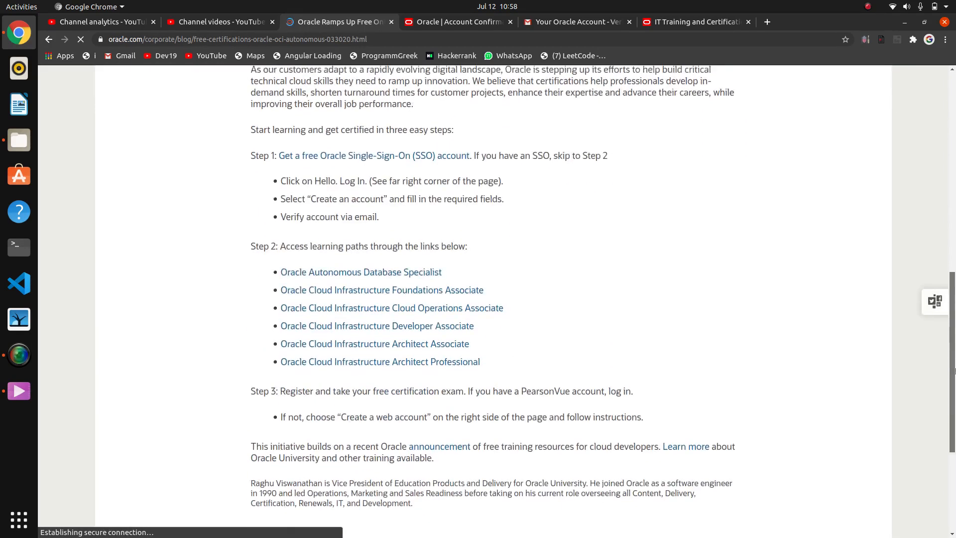
scroll("down", 3)
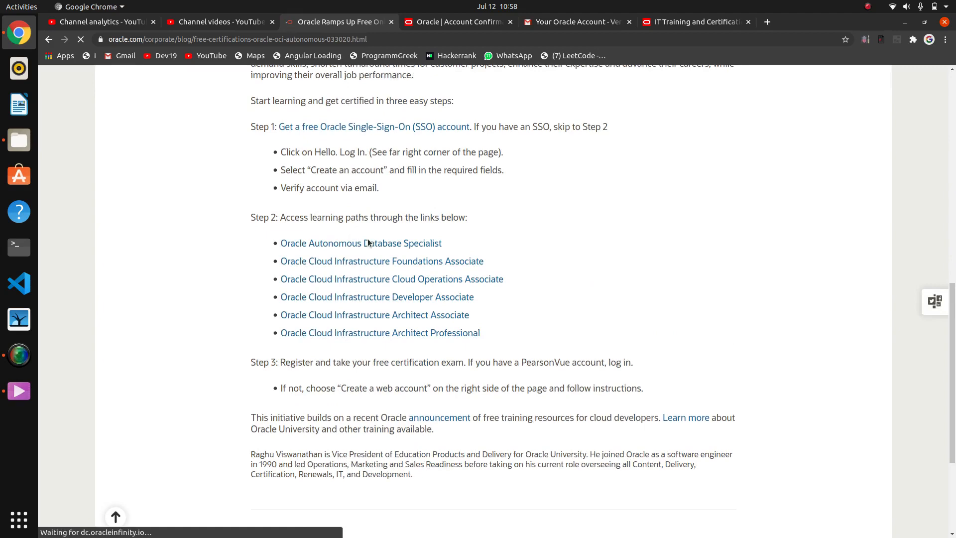
left_click(361, 243)
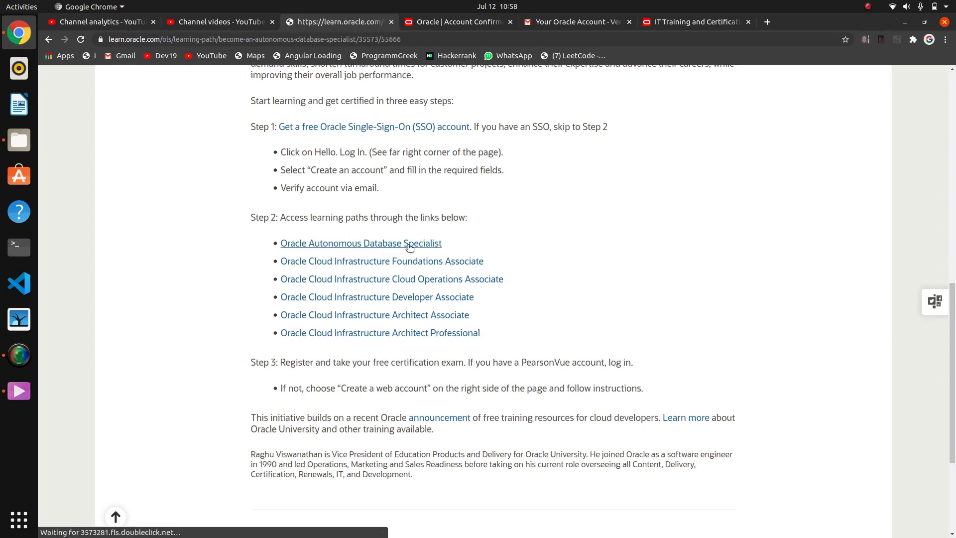
left_click(360, 243)
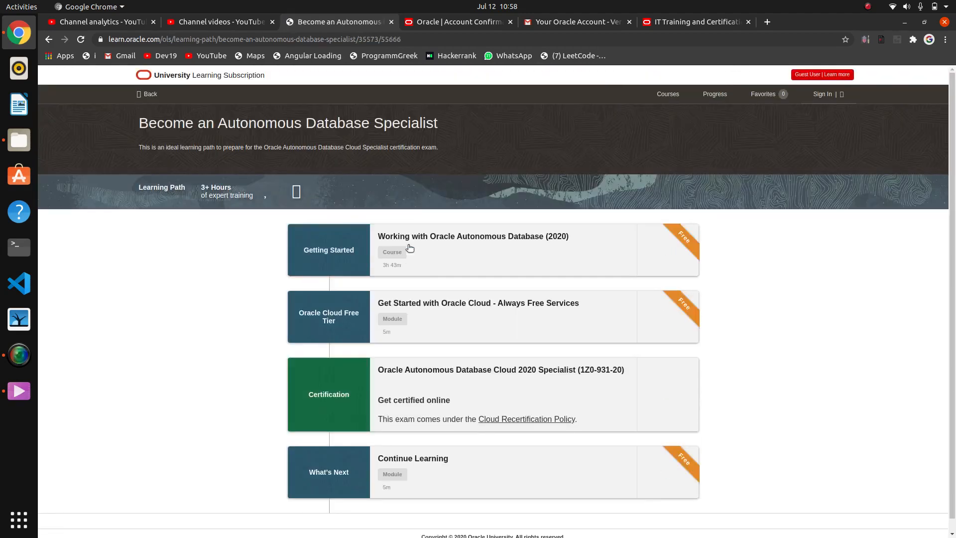
Sign in to the learning subscription from the account menu and accept the Oracle University terms
left_click(842, 94)
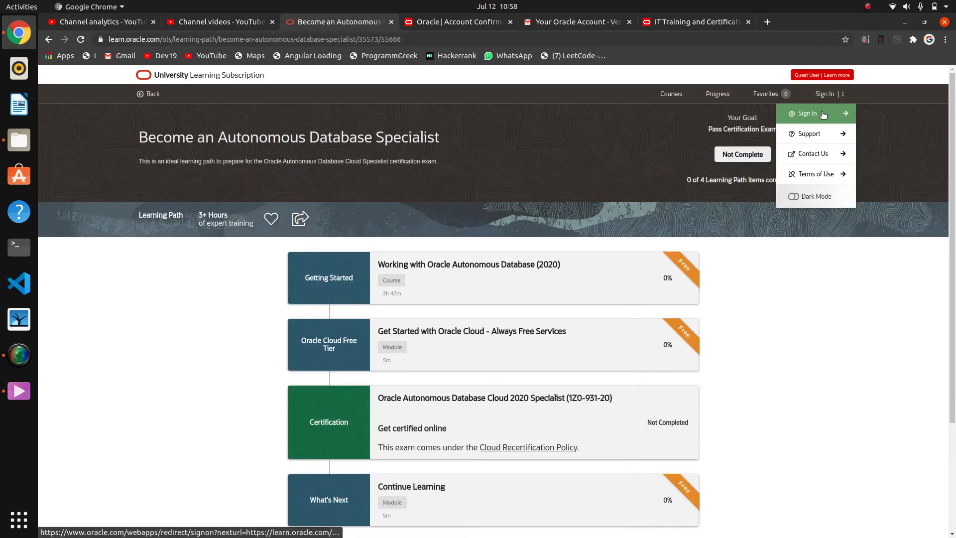
left_click(807, 113)
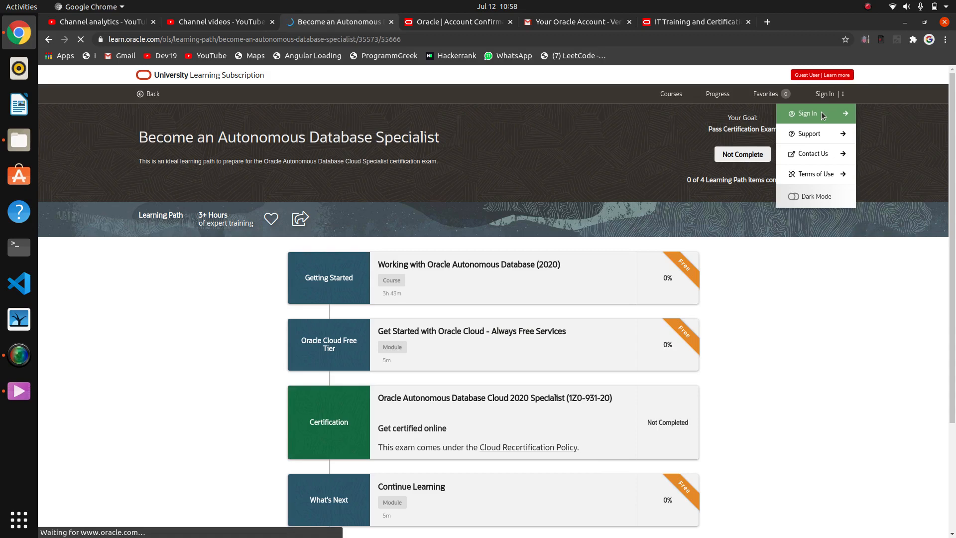
left_click(807, 113)
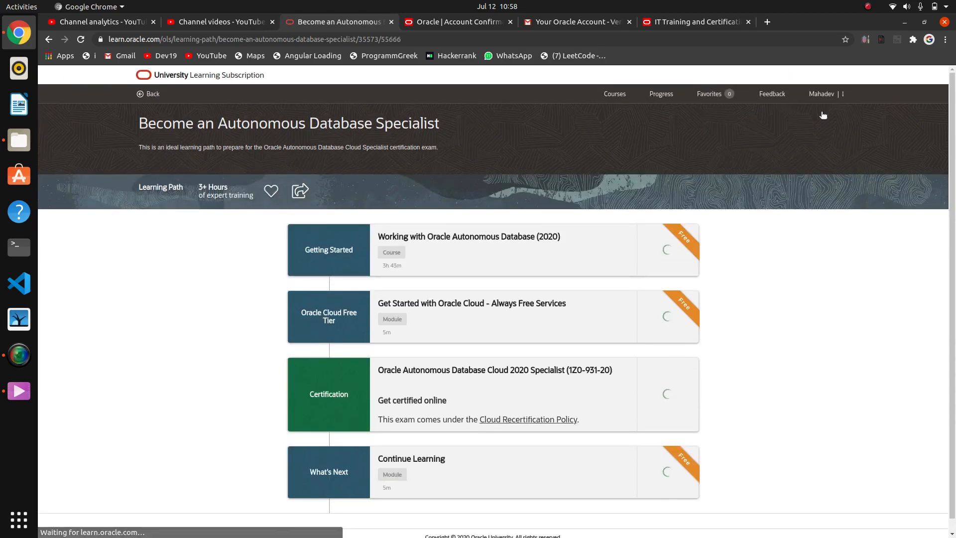
left_click(822, 94)
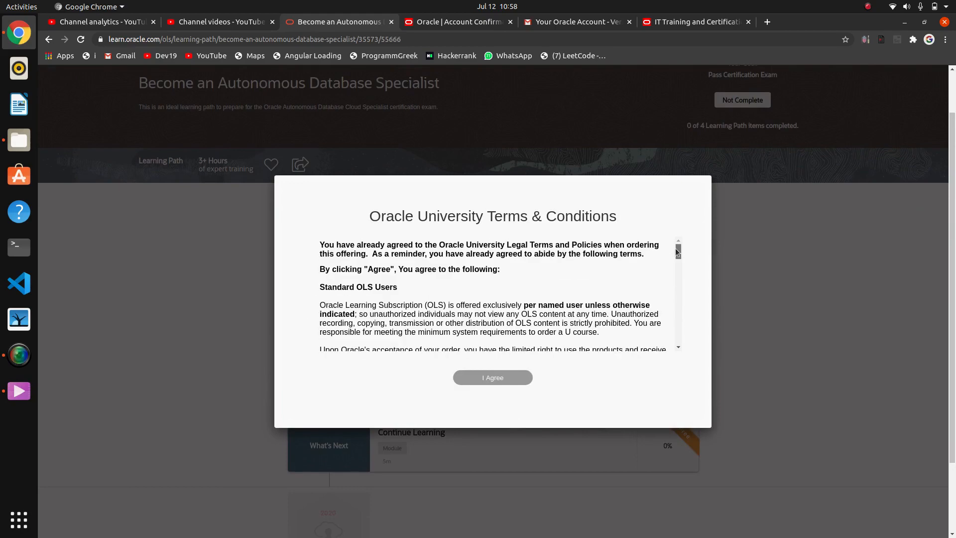
scroll("down", 3)
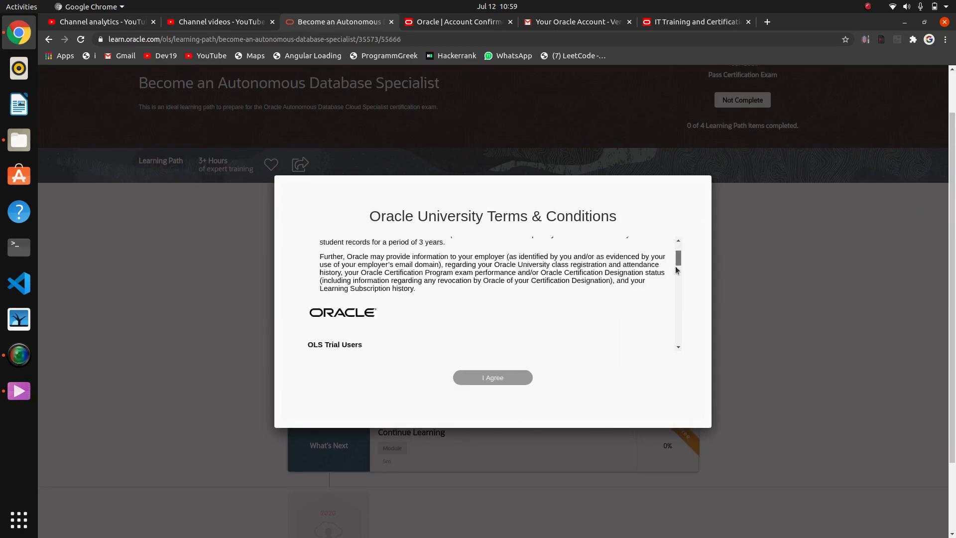
left_click(492, 376)
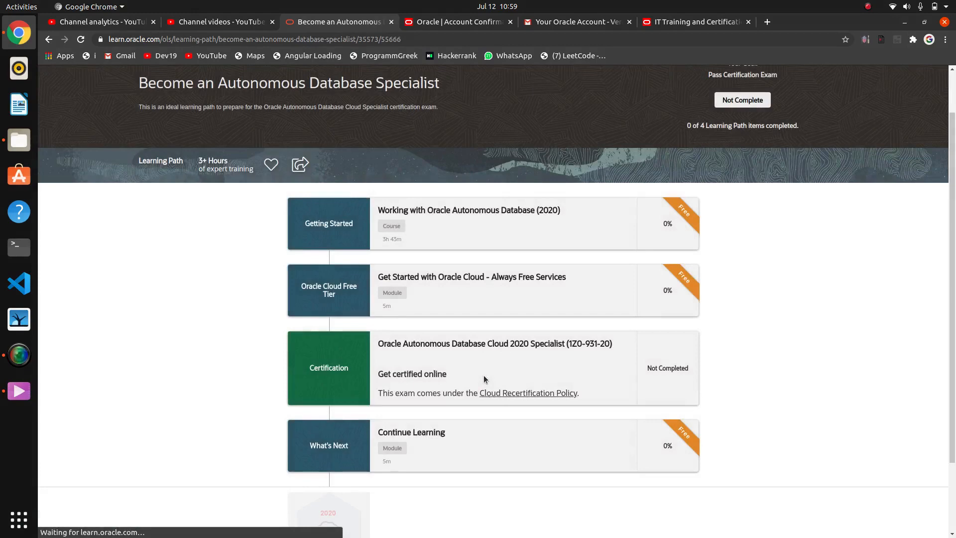
Select the 'Working with Oracle Autonomous Database (2020)' course card on the learning path
scroll("down", 3)
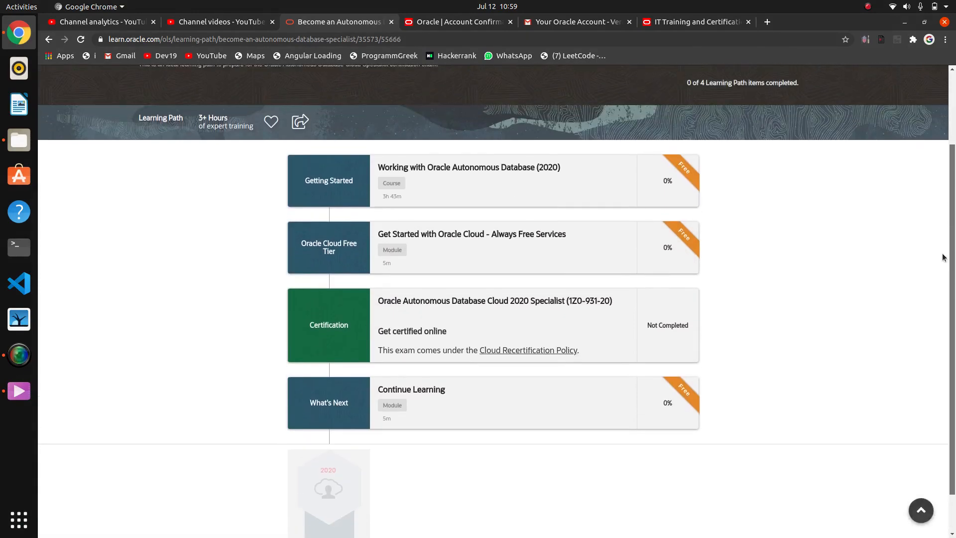
scroll("up", 3)
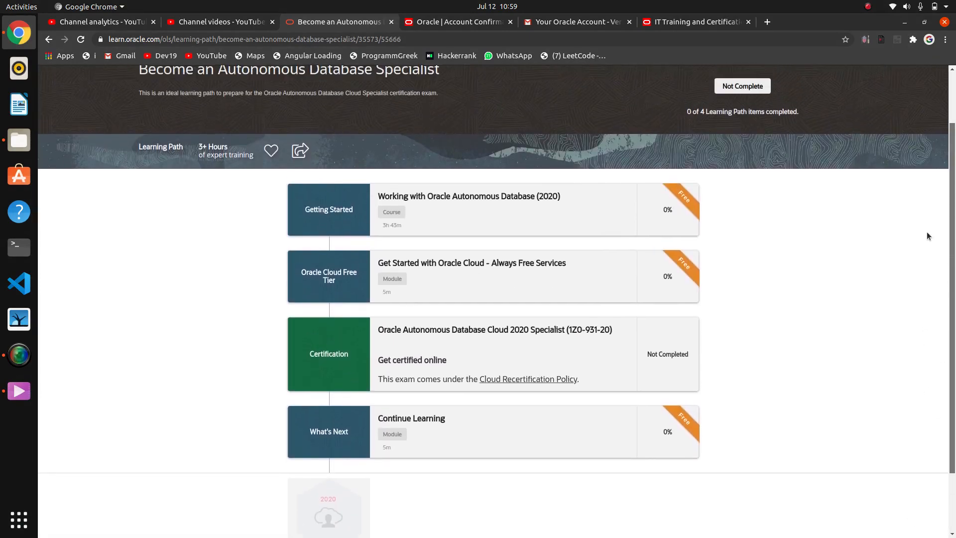
scroll("up", 3)
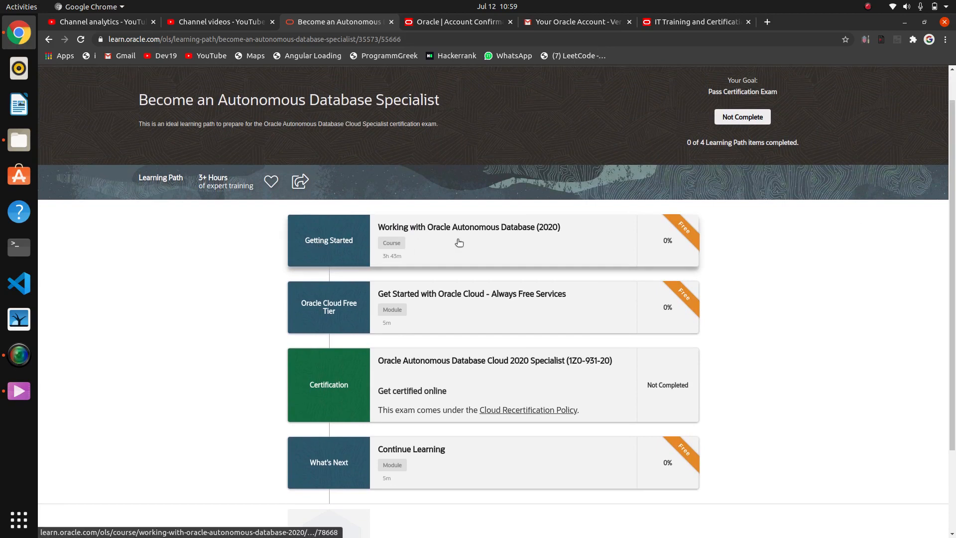
mouse_move(227, 118)
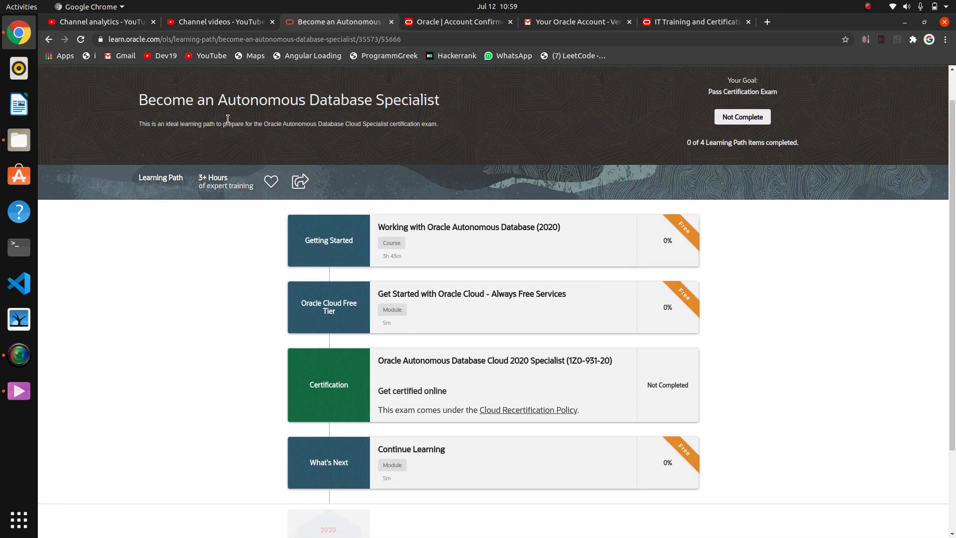
mouse_move(506, 267)
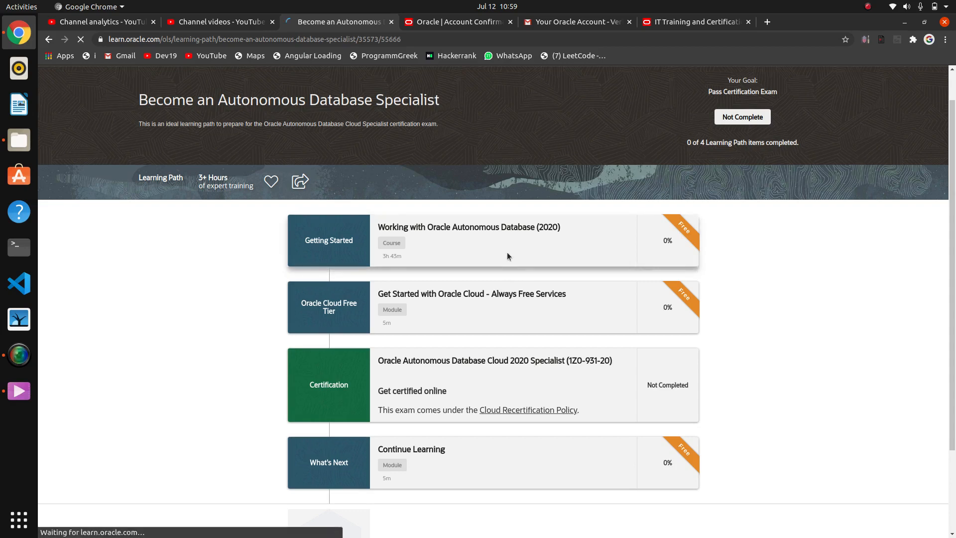
left_click(468, 227)
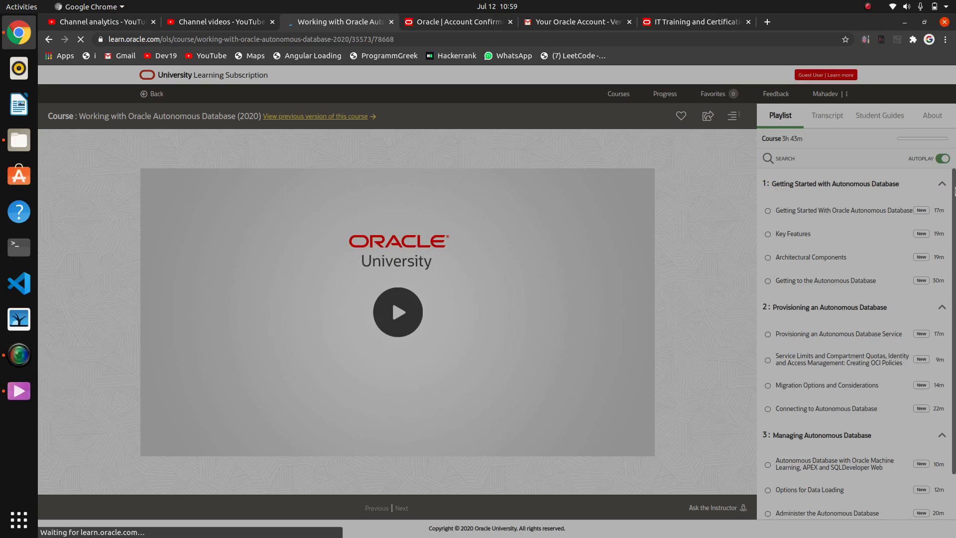
Check the Transcript, return to the Playlist and start the Getting Started With Oracle Autonomous Database video
left_click(841, 210)
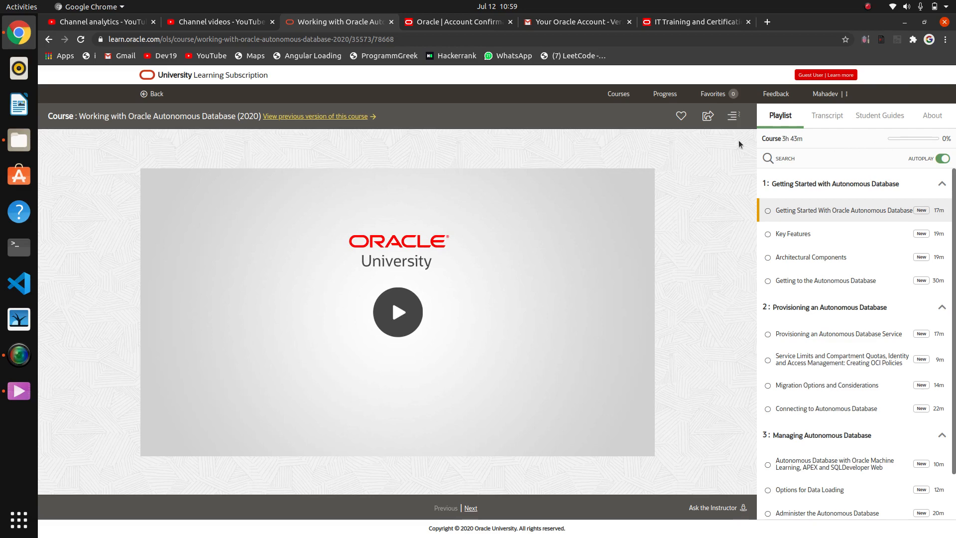
left_click(828, 115)
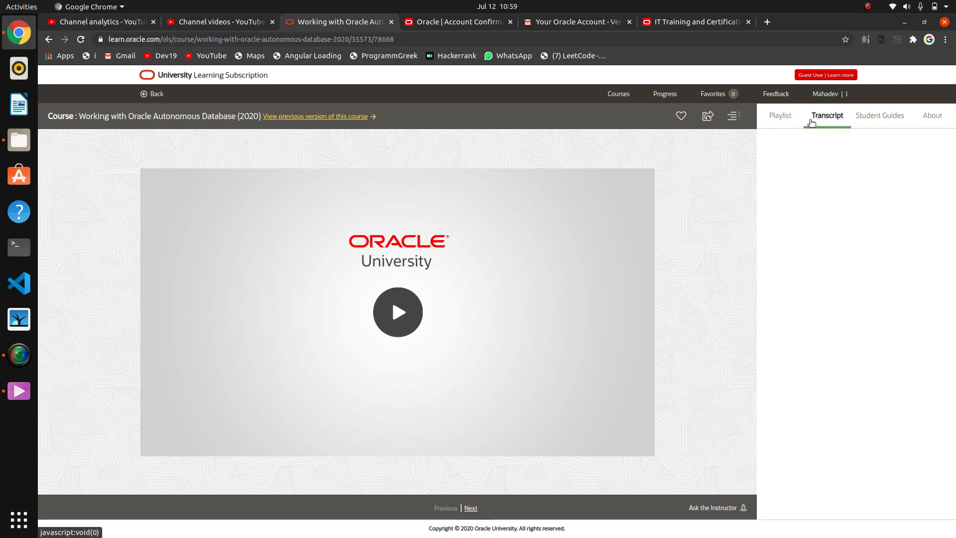
left_click(778, 115)
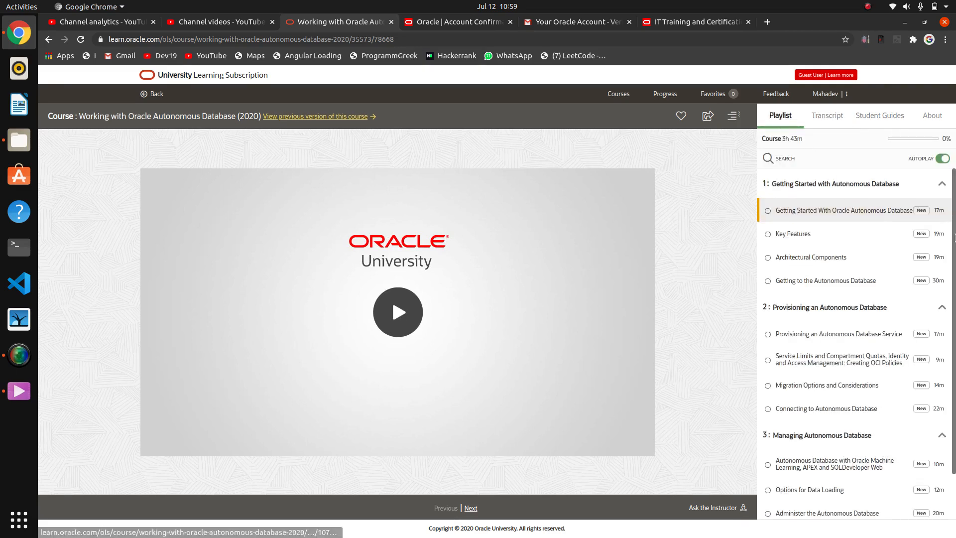
left_click(397, 311)
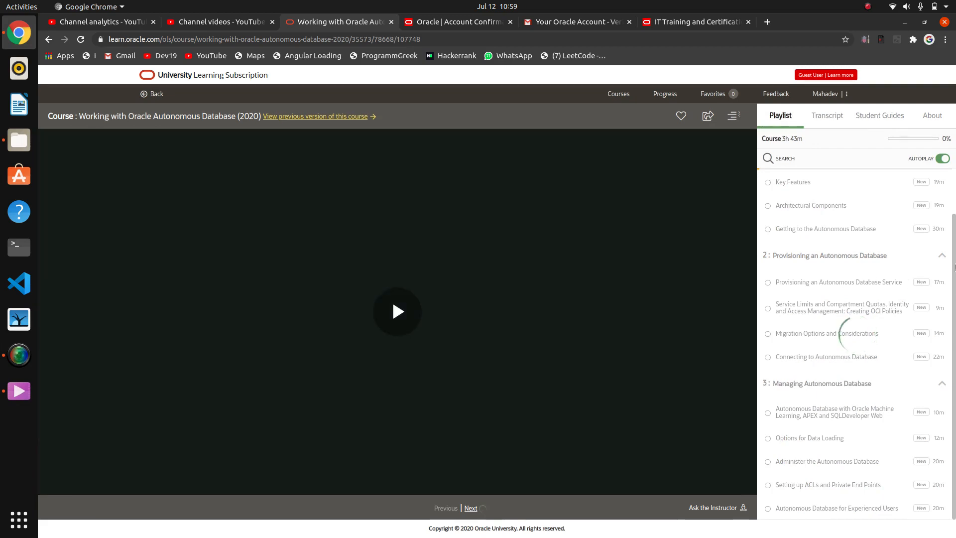
left_click(398, 312)
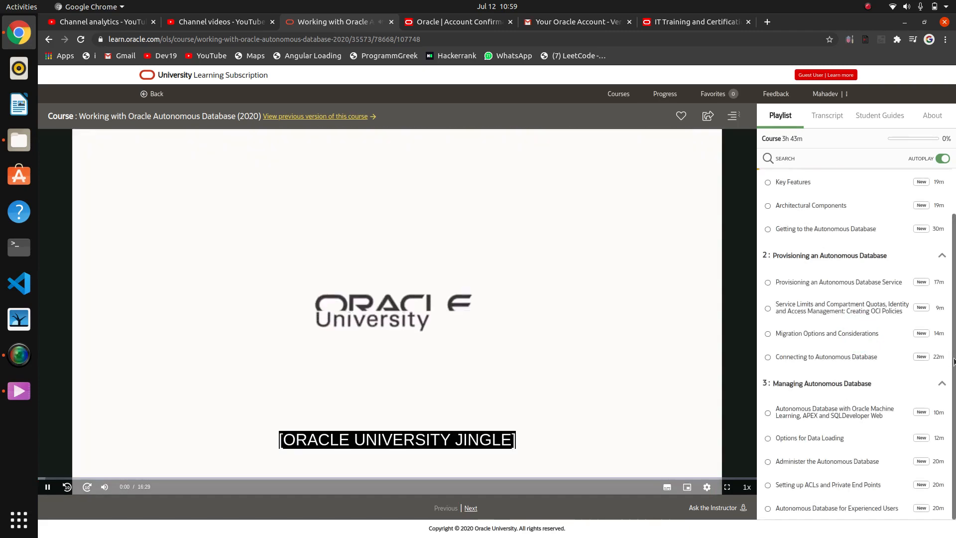
Pause the lesson video and return to the learning path overview
left_click(47, 486)
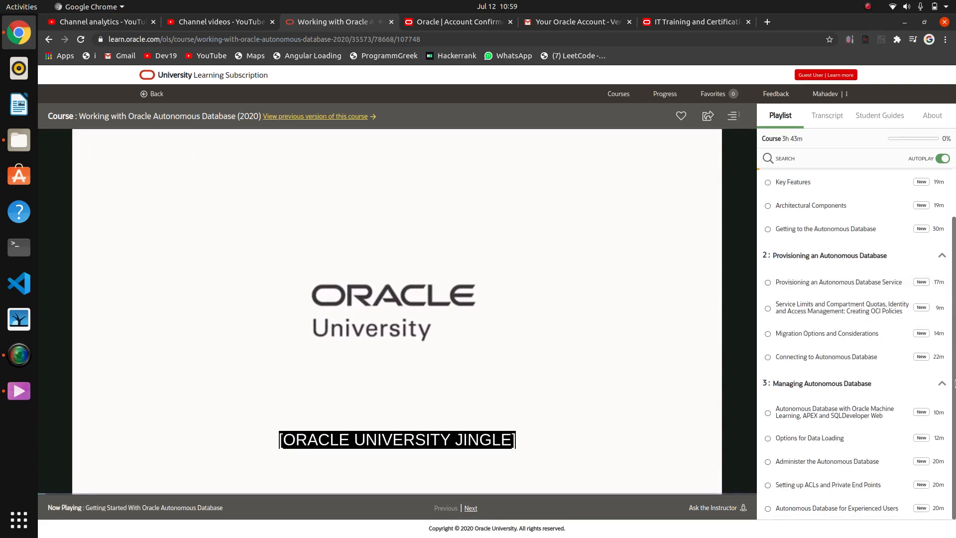
scroll("up", 3)
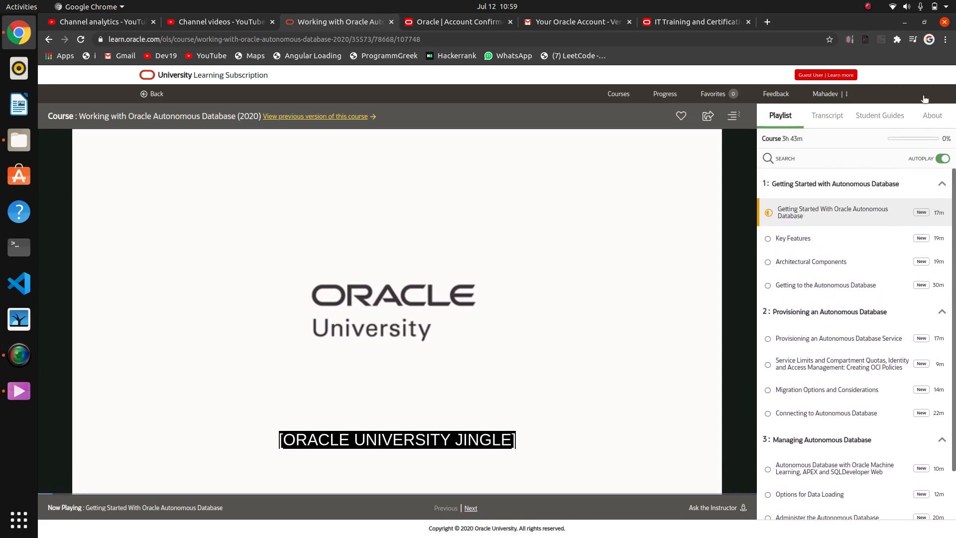
left_click(48, 39)
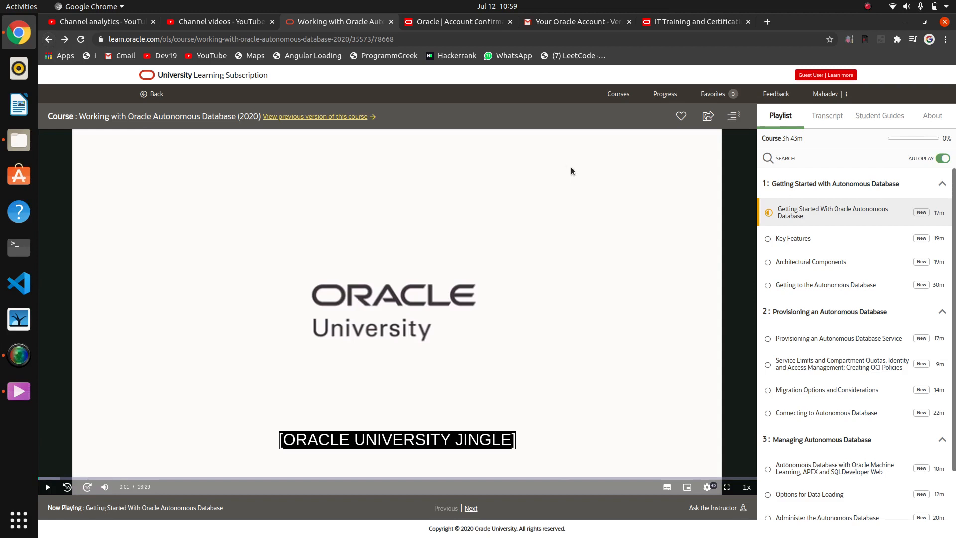
left_click(152, 94)
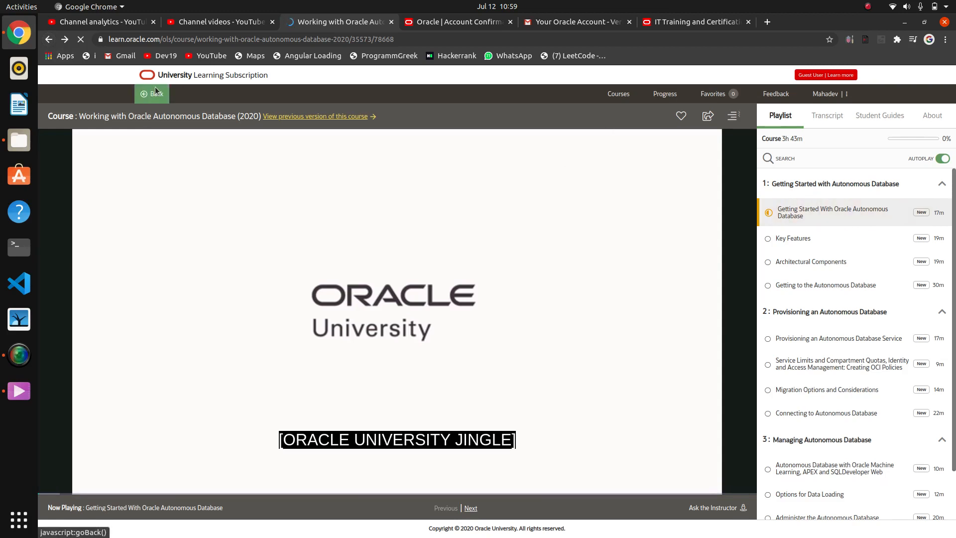
left_click(152, 93)
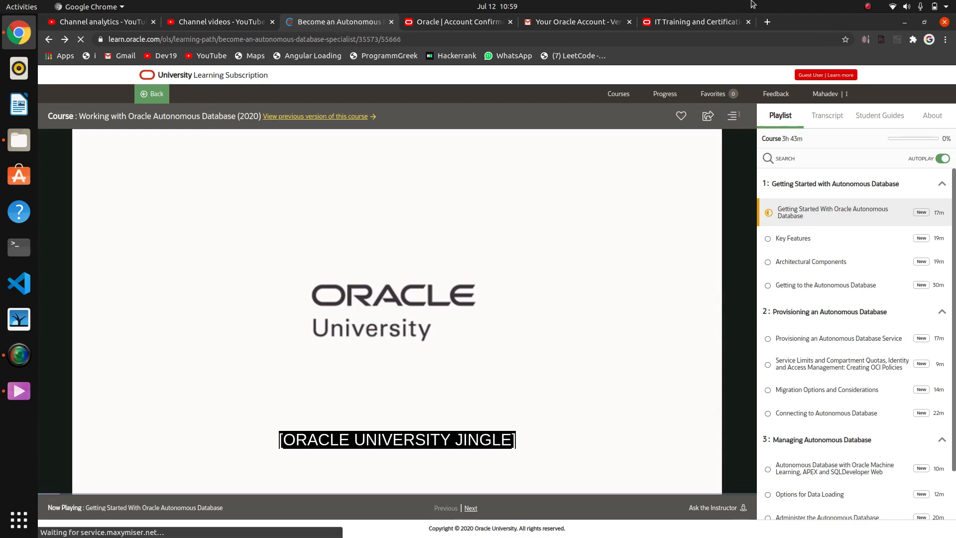
Go Back from the course player to the learning path overview and review its four listed items
left_click(151, 94)
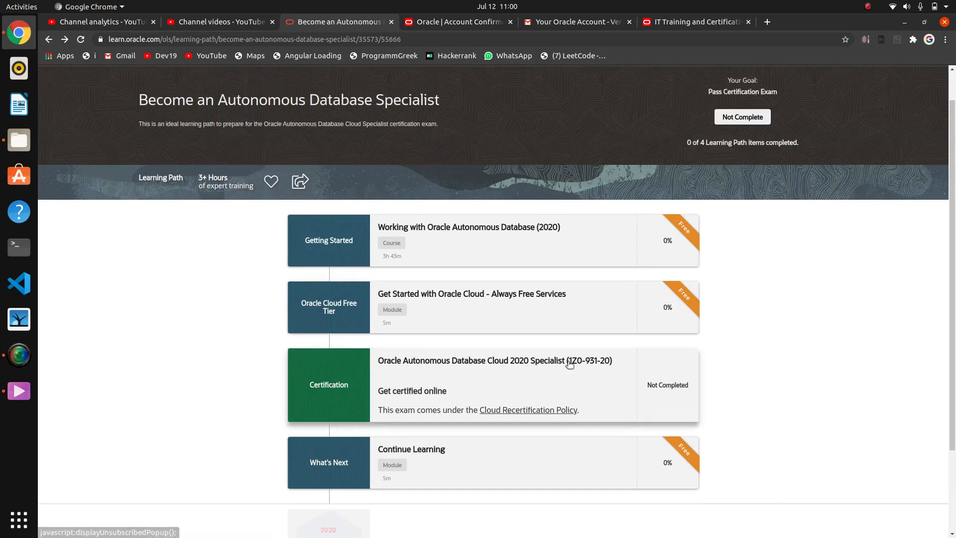
mouse_move(336, 379)
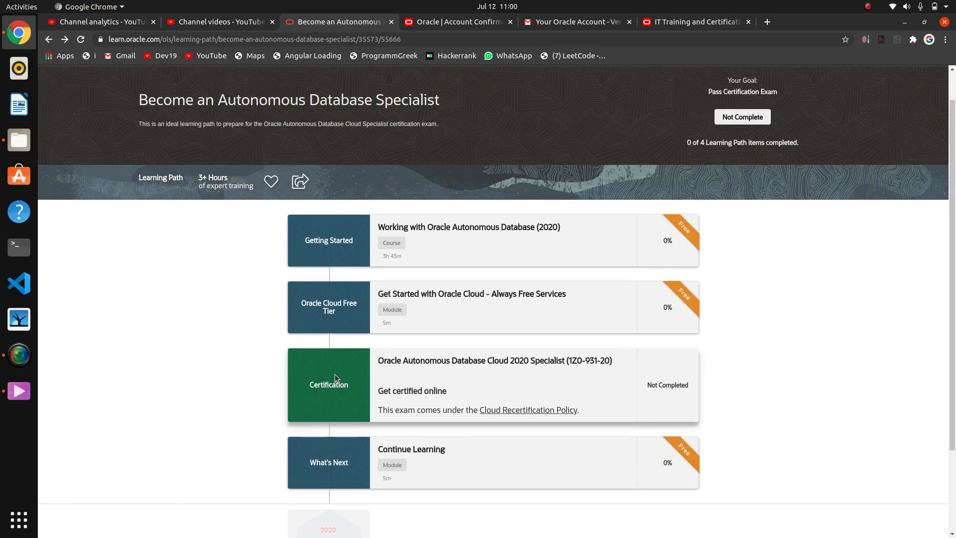
mouse_move(413, 371)
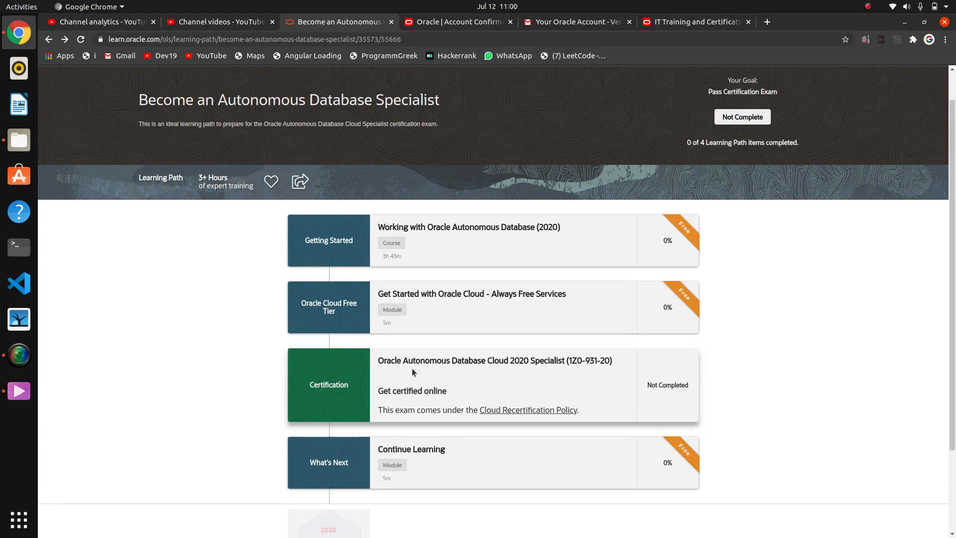
scroll("down", 3)
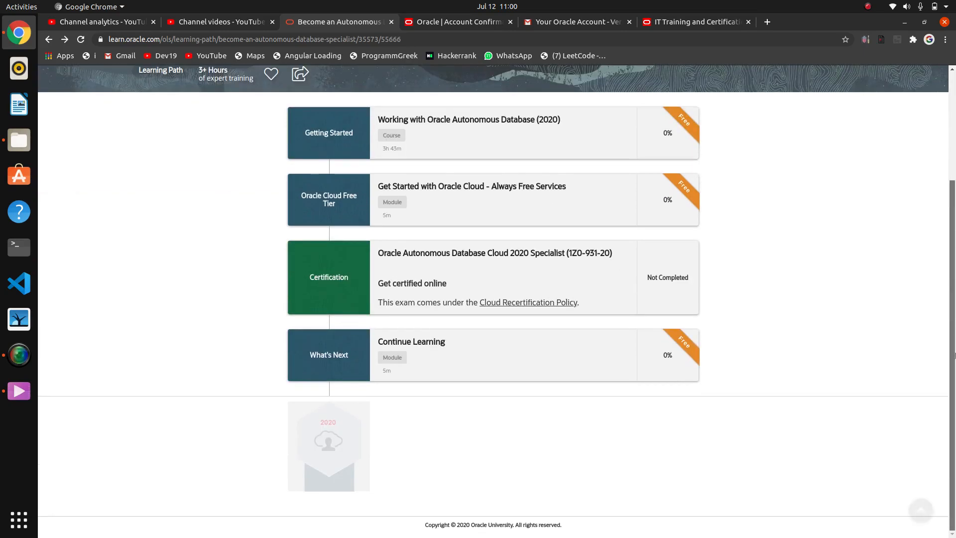
scroll("up", 3)
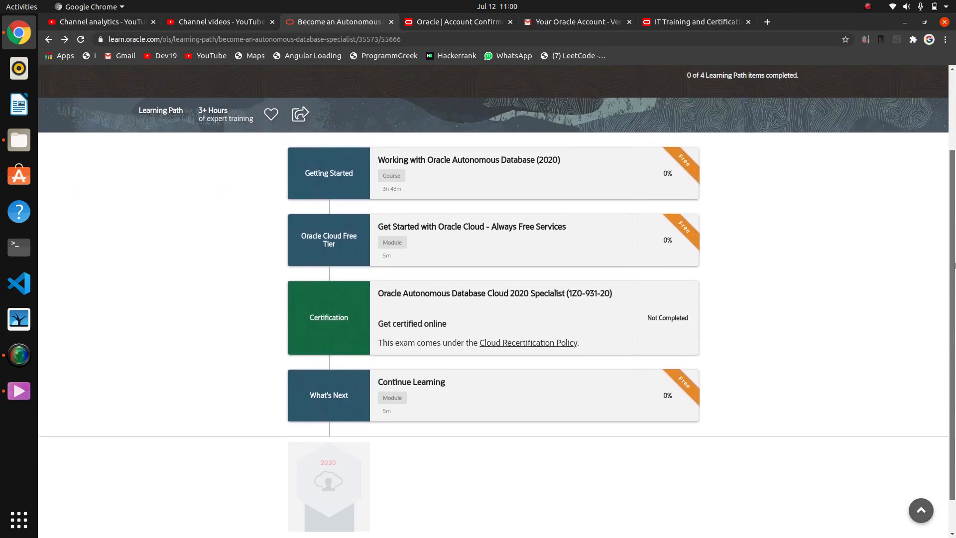
scroll("up", 3)
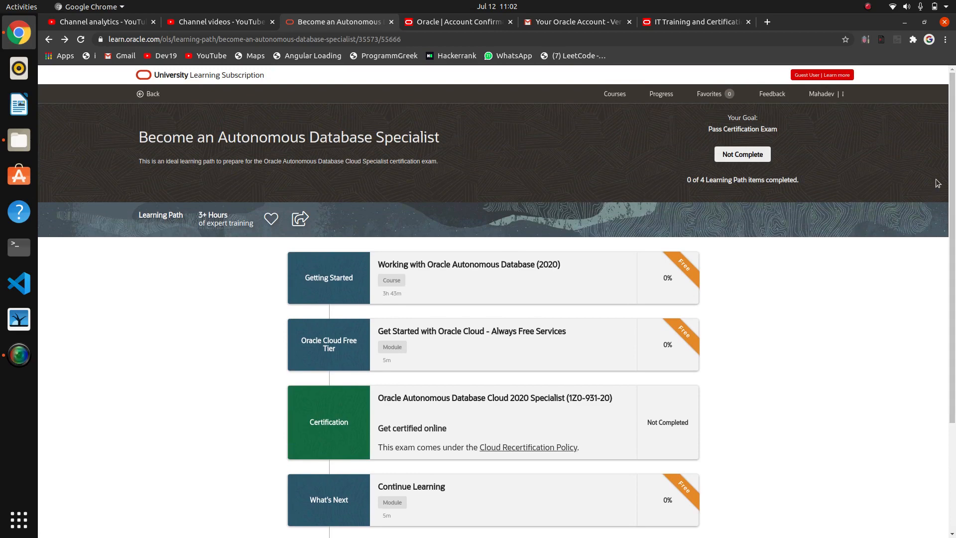
scroll("down", 3)
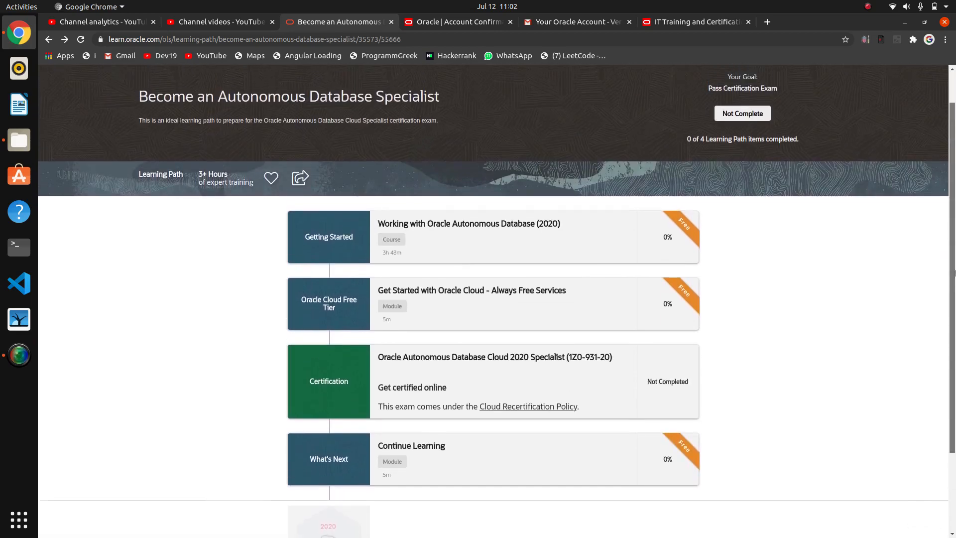
scroll("up", 3)
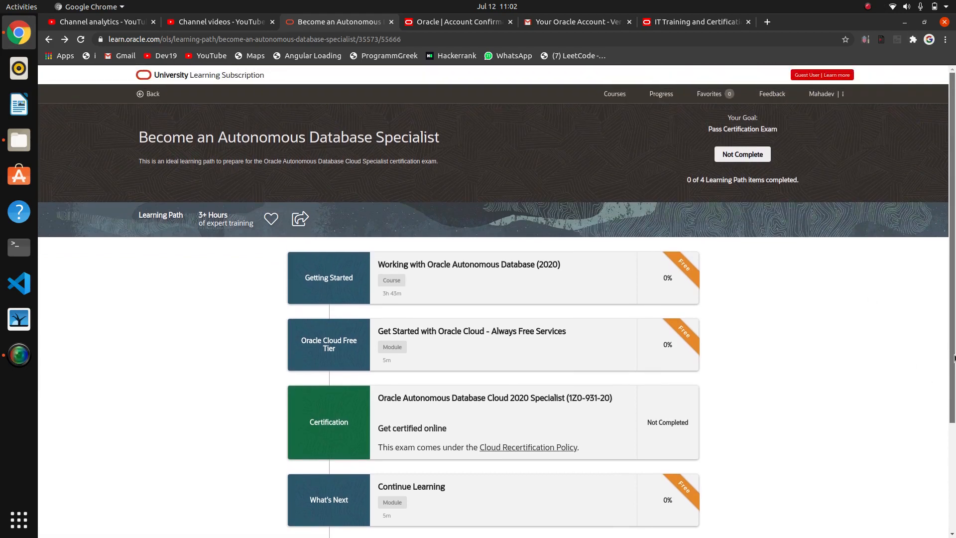
mouse_move(942, 295)
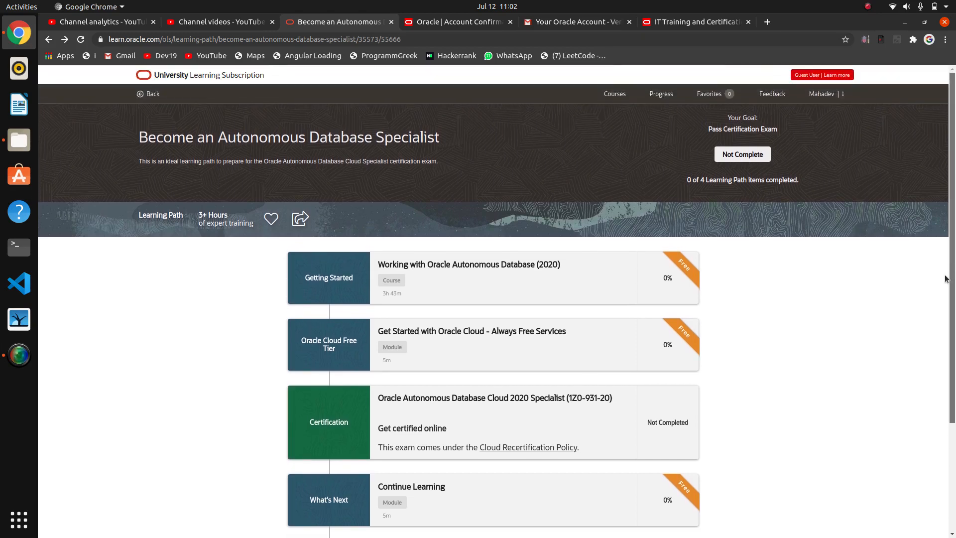
left_click(866, 7)
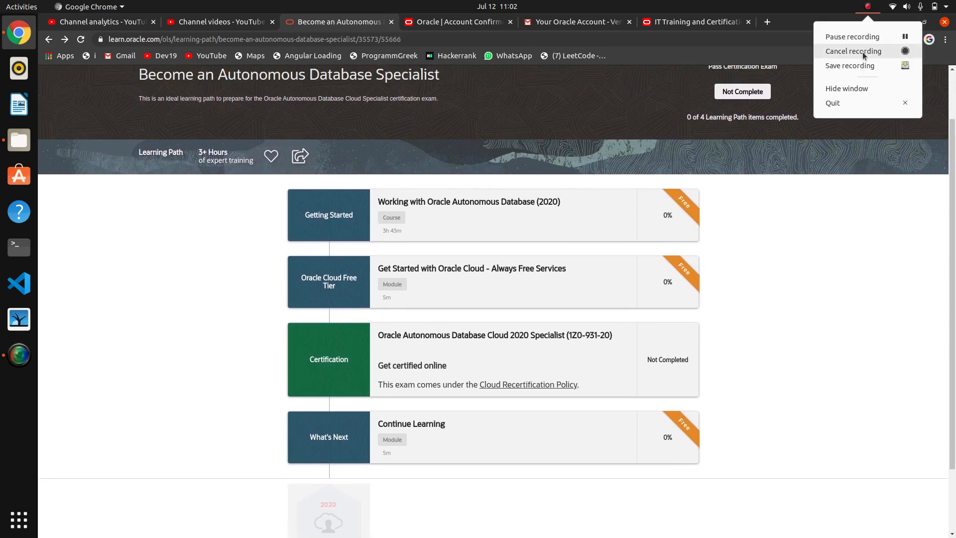